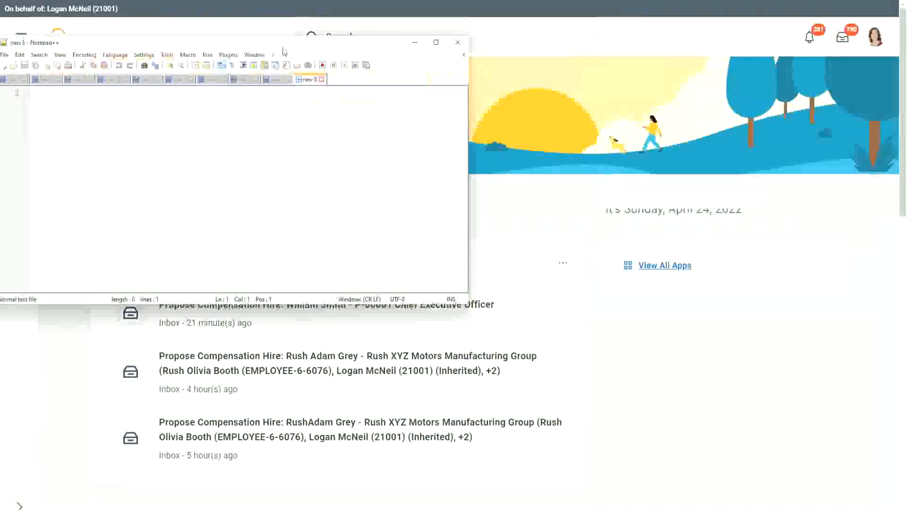
- Maximize Notepad++ and start a new tab for the Dependent/Worker note lines
left_click(435, 43)
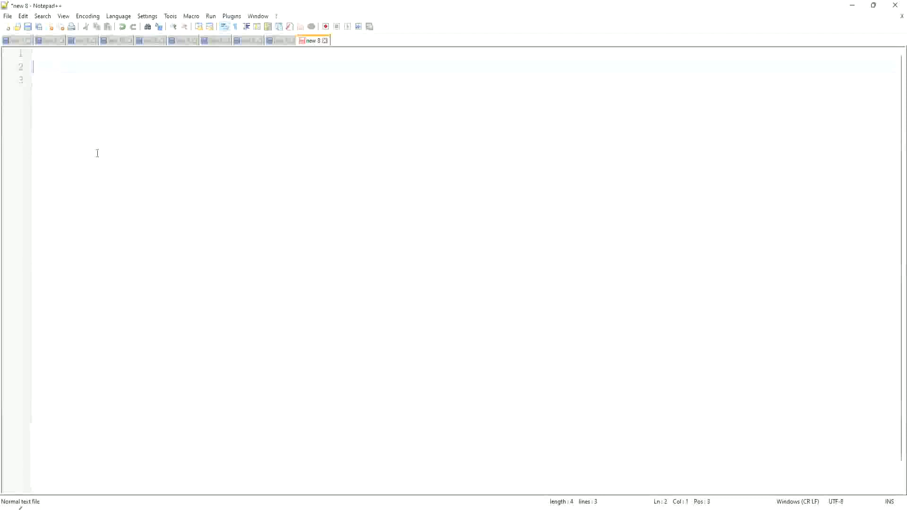
mouse_move(106, 161)
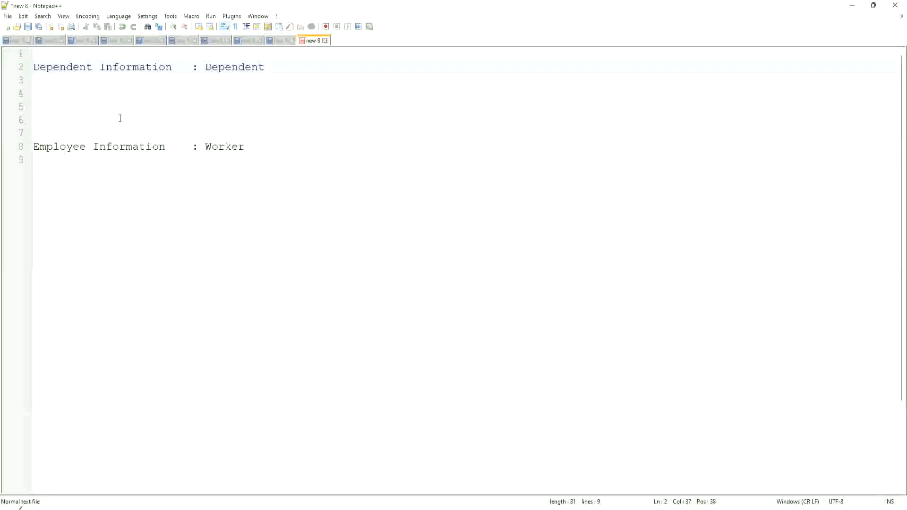
left_click(271, 66)
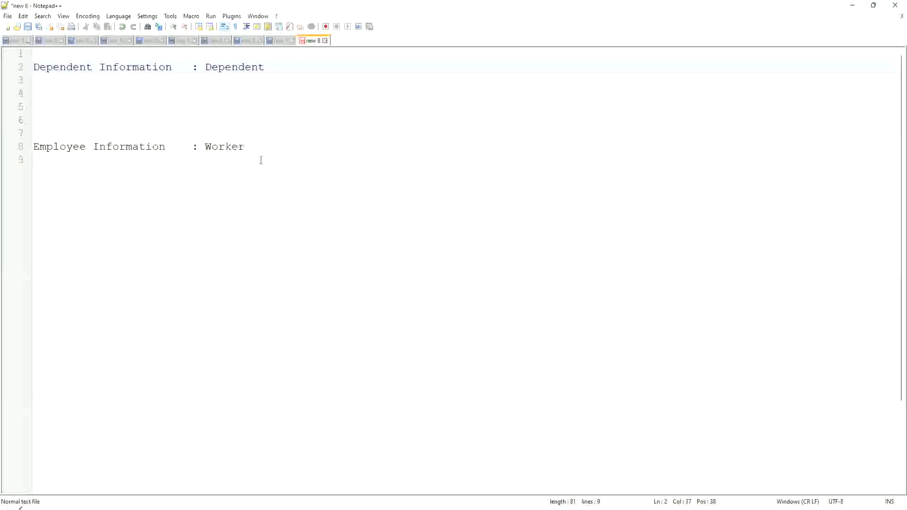
- Label the arrow between the lines with 'Worker:Dependent(s) = 1:many'
left_click(235, 66)
type("Wor")
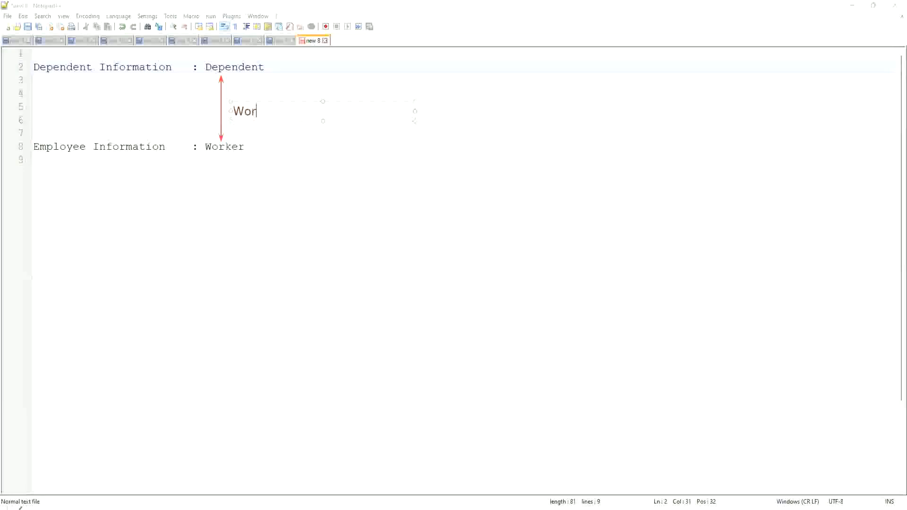
type("ker")
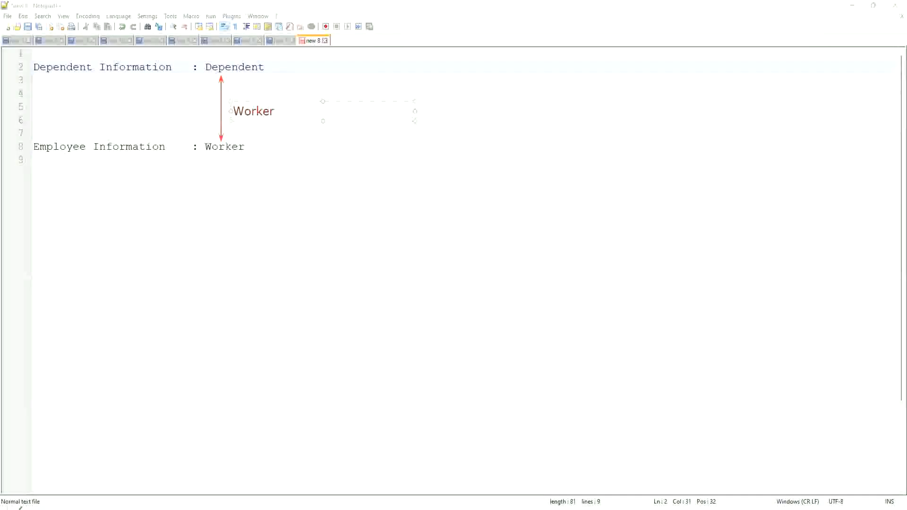
type(":D")
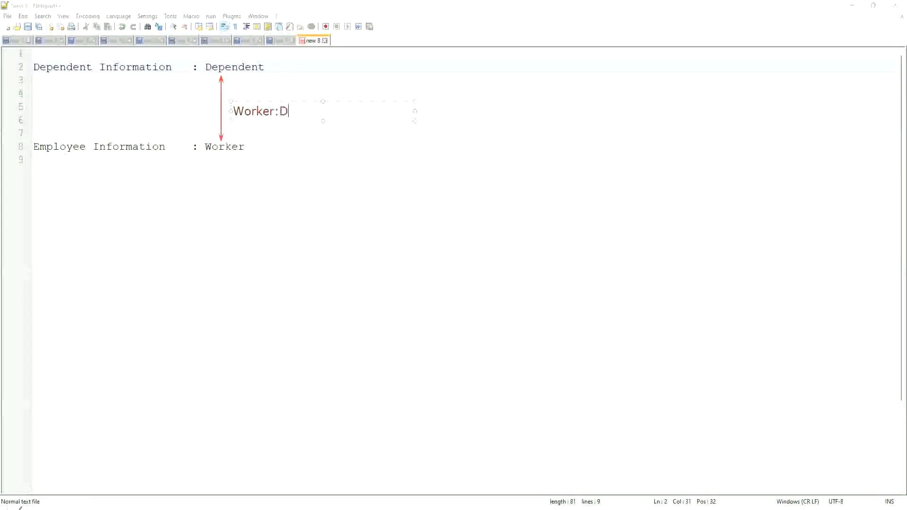
type("ependent(s")
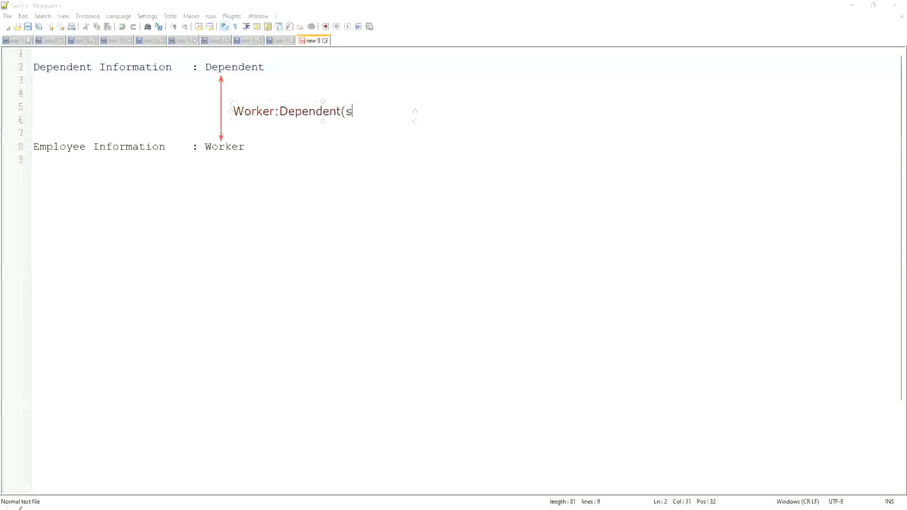
type(") =")
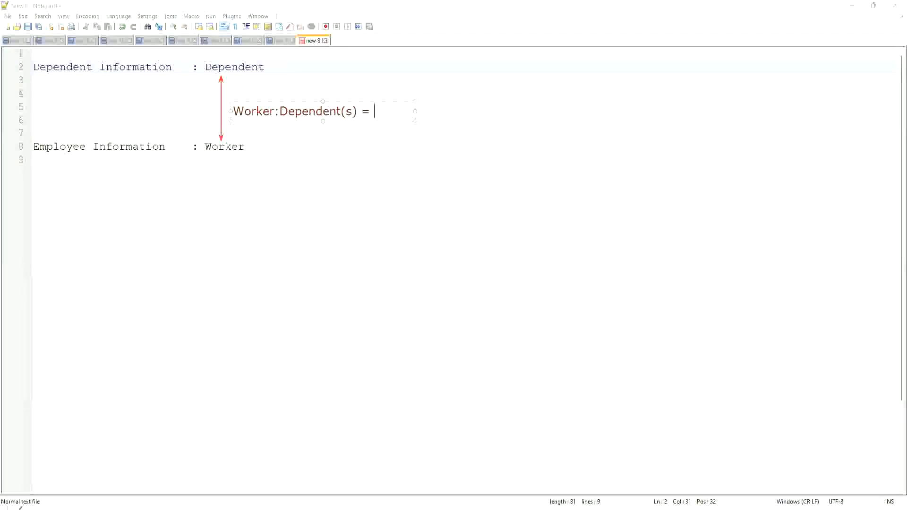
type("1:many")
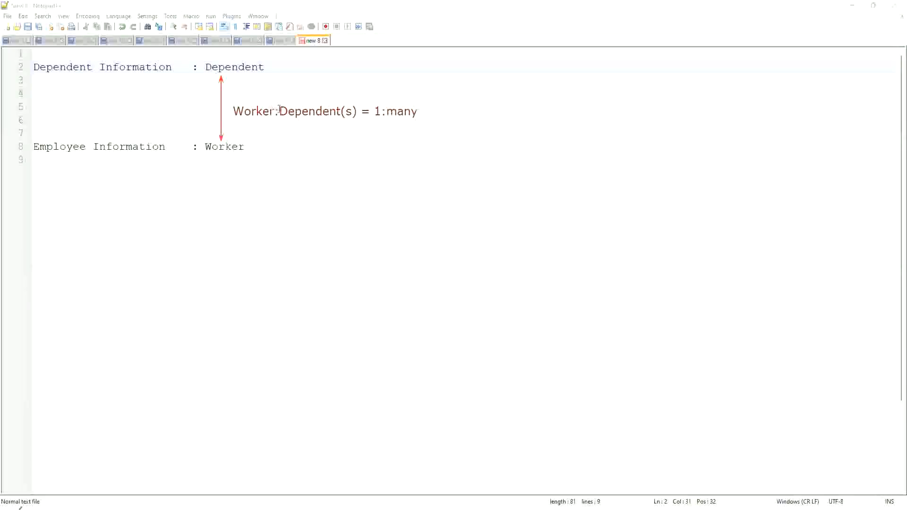
mouse_move(275, 110)
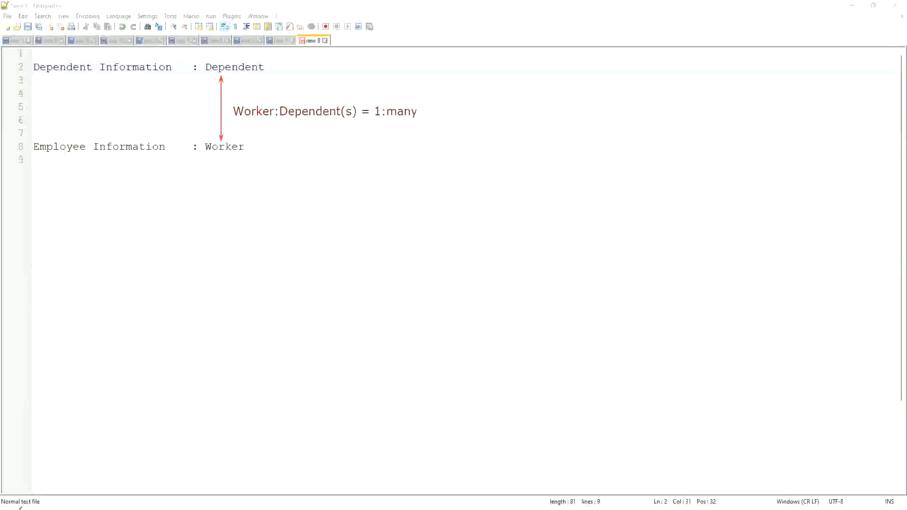
mouse_move(235, 153)
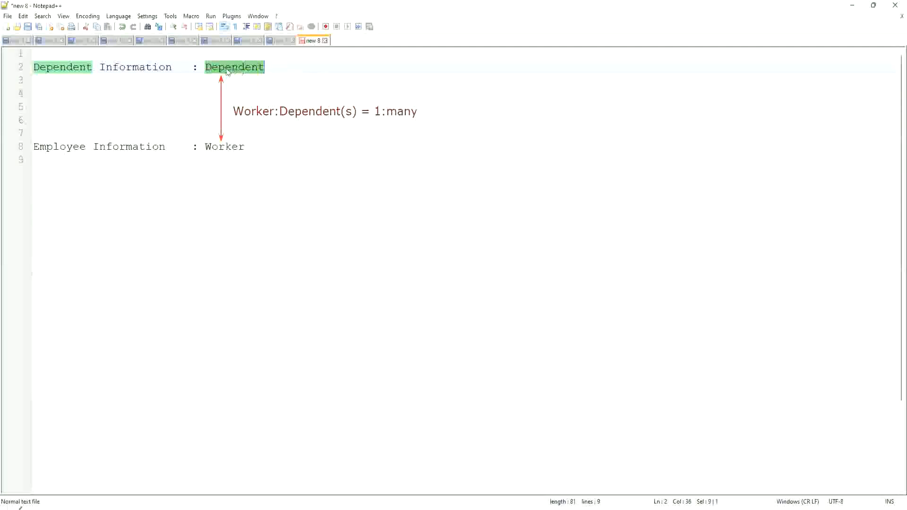
left_click(225, 67)
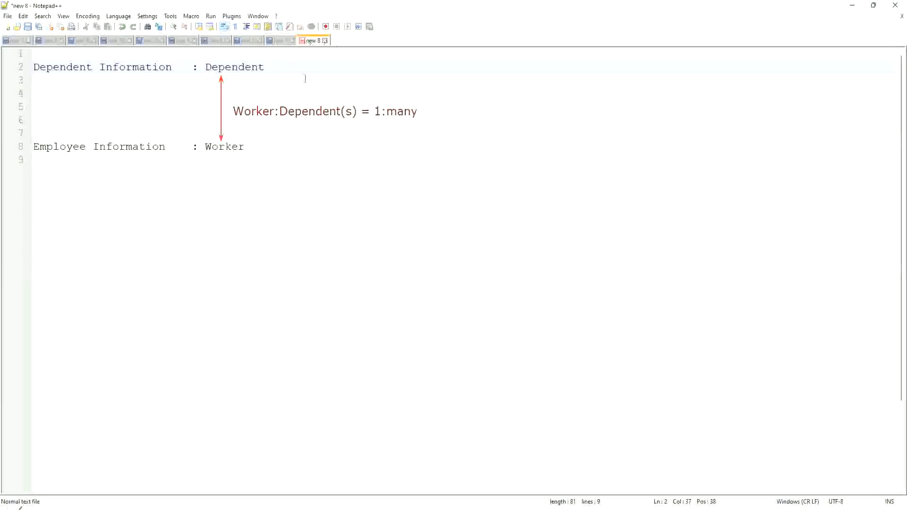
mouse_move(238, 168)
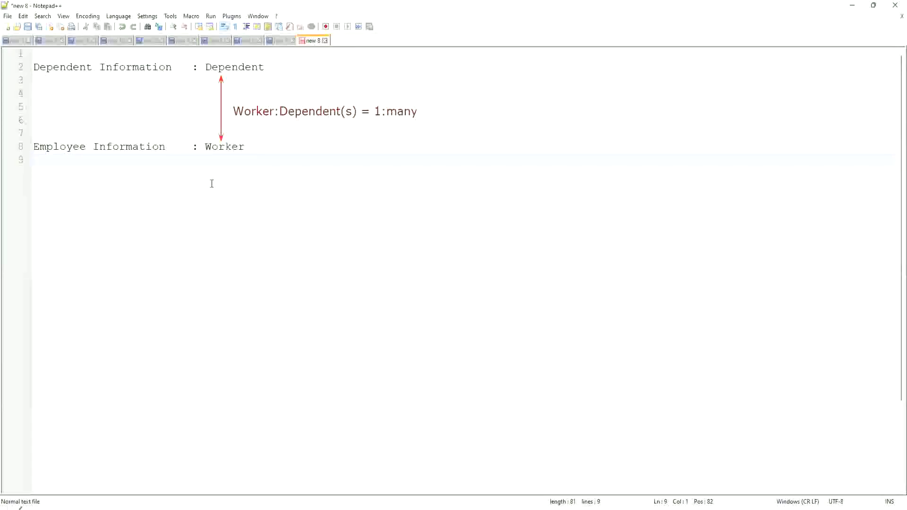
- Add the line 'Age of the Eldest Dependent of a Worker' below the Worker line
type("\\")
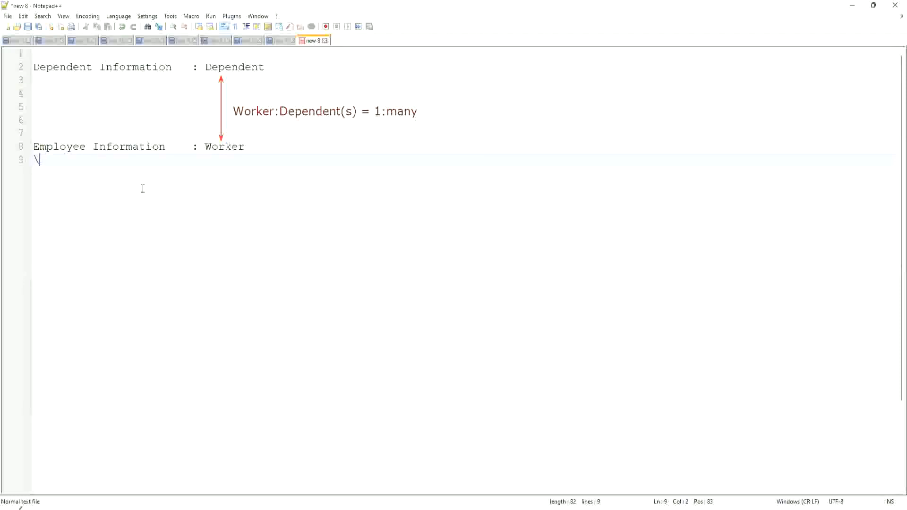
key("Enter")
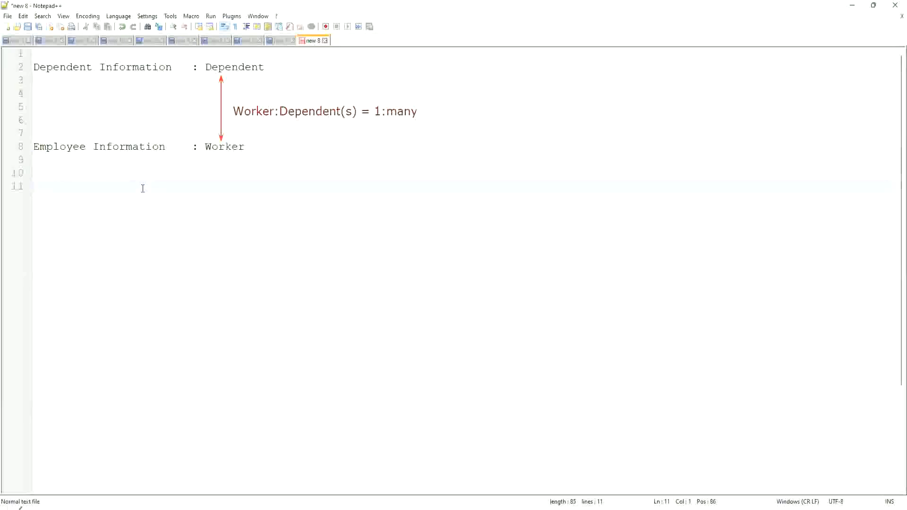
type("Age of the El")
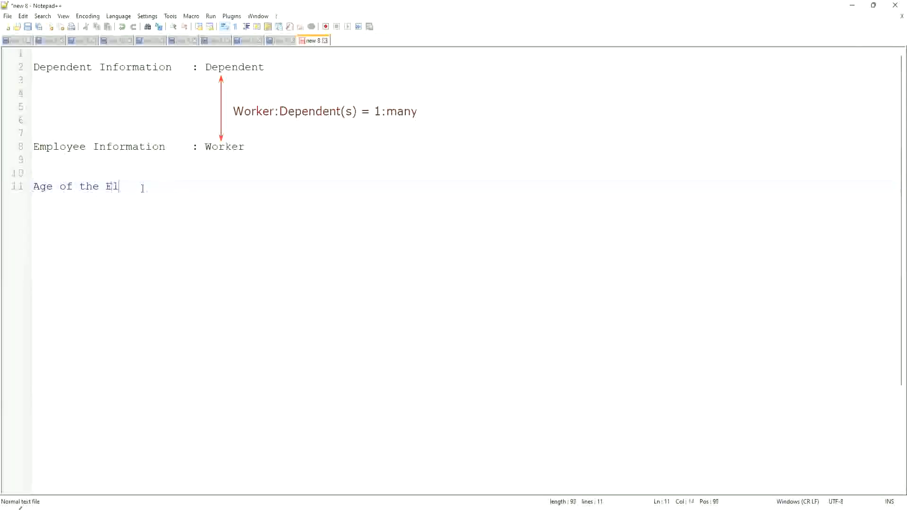
type("dest Dependent")
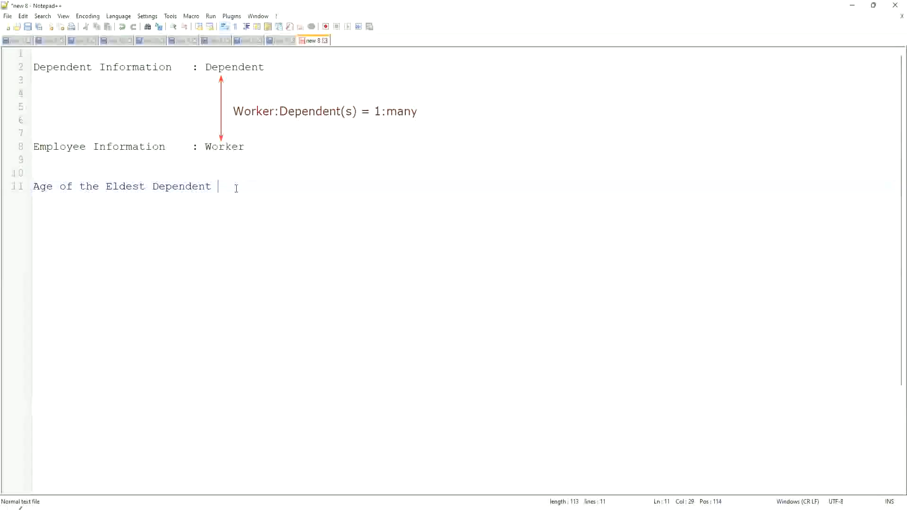
type("o")
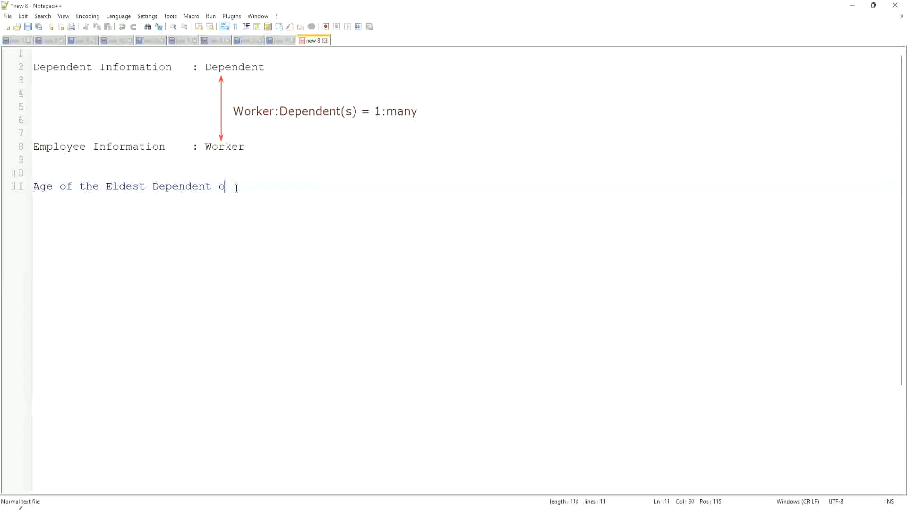
type("f a Worker")
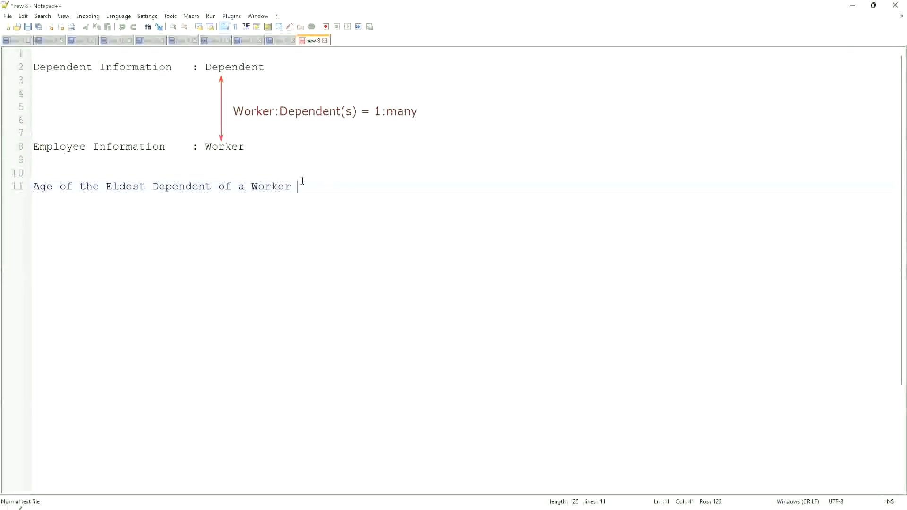
key("Enter")
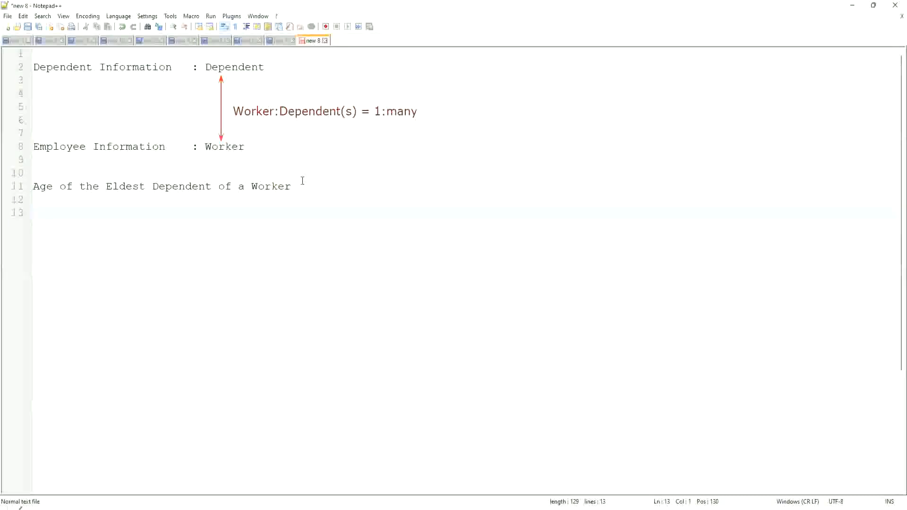
- Review the 'Age of the Eldest Dependent' phrase, then begin a 'How to' question line below it
left_click(34, 213)
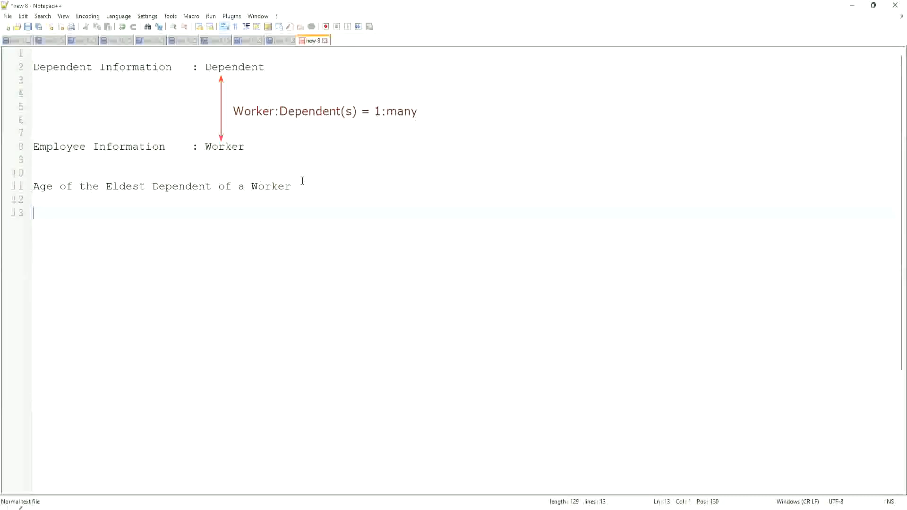
mouse_move(226, 215)
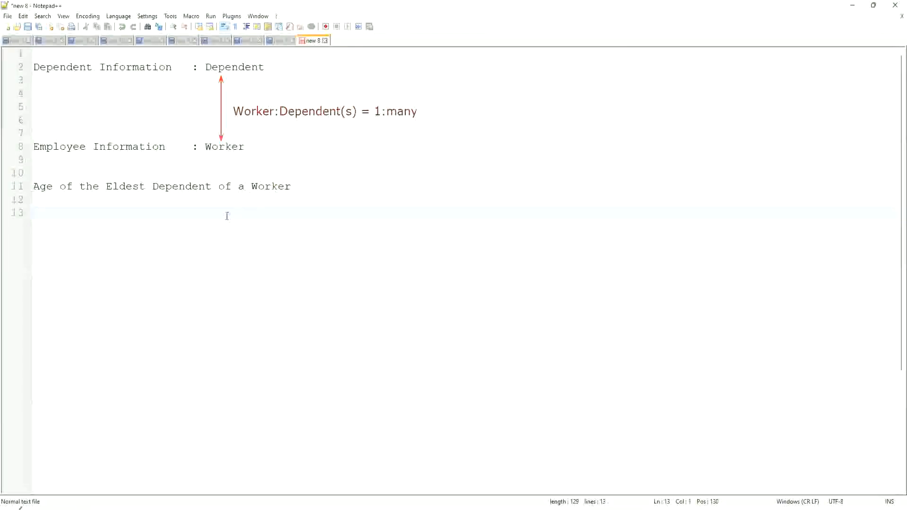
mouse_move(198, 224)
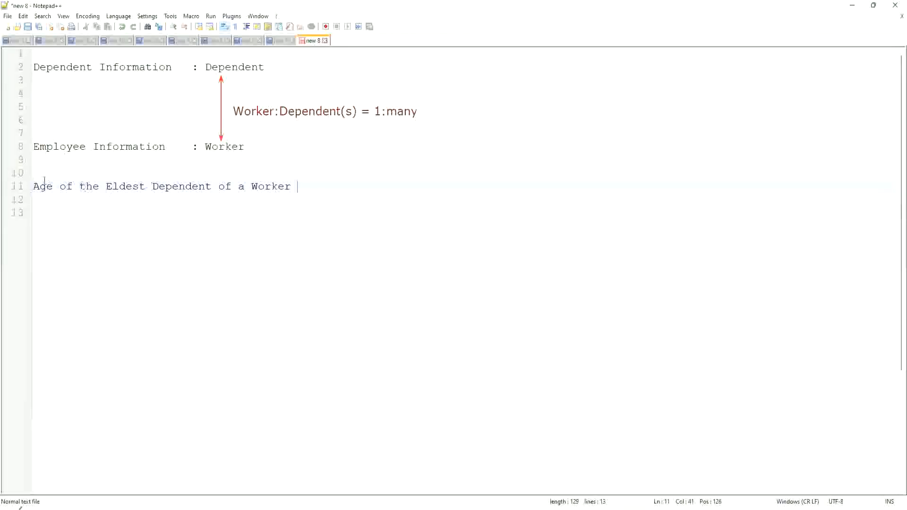
mouse_move(177, 198)
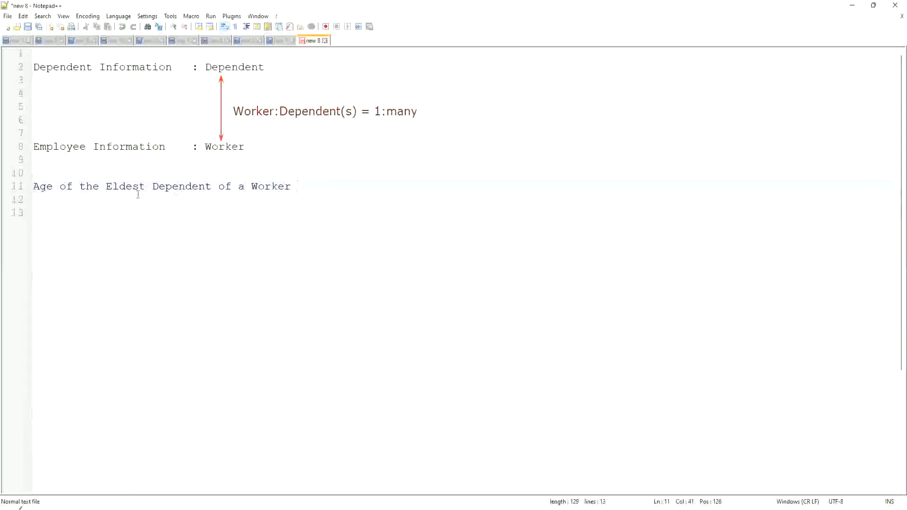
left_click_drag(104, 186, 291, 186)
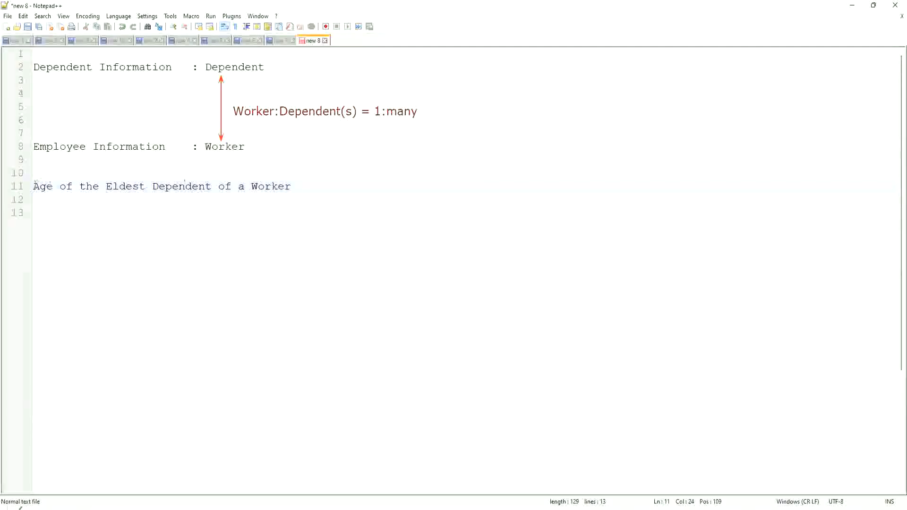
left_click_drag(34, 186, 212, 187)
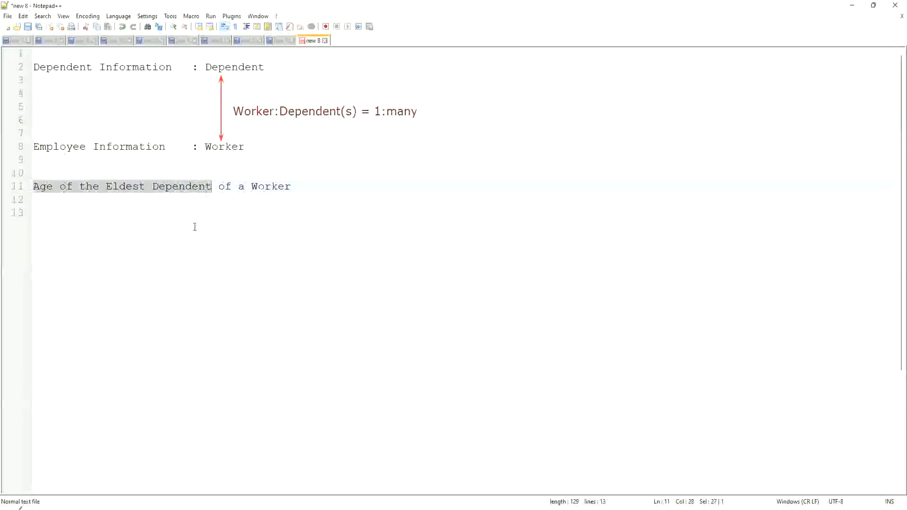
mouse_move(160, 209)
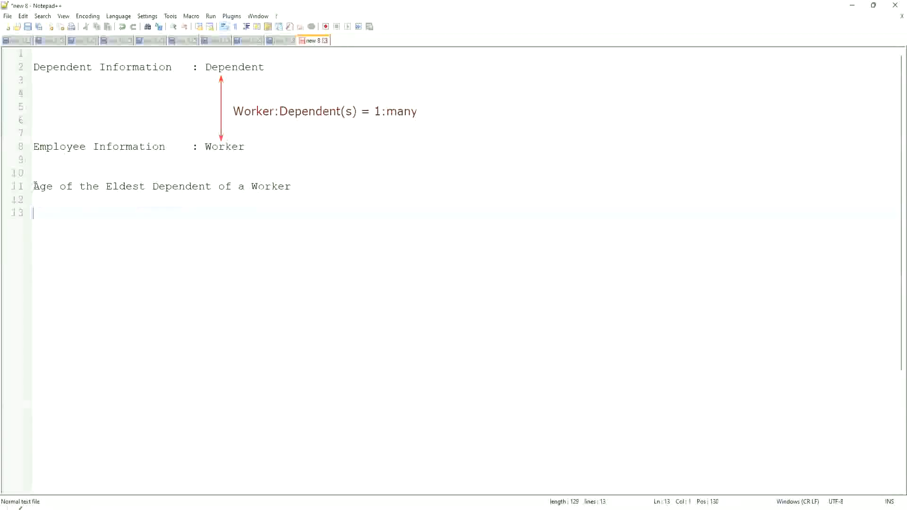
left_click_drag(33, 187, 216, 186)
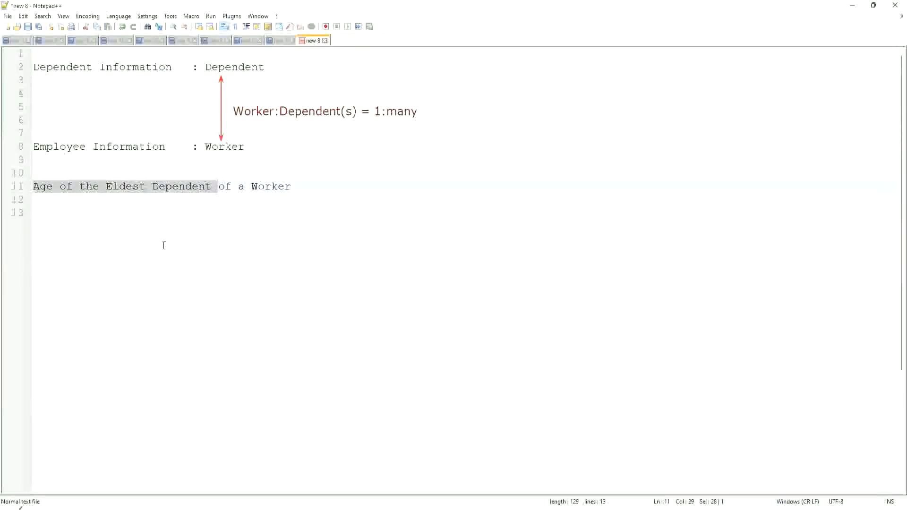
mouse_move(214, 232)
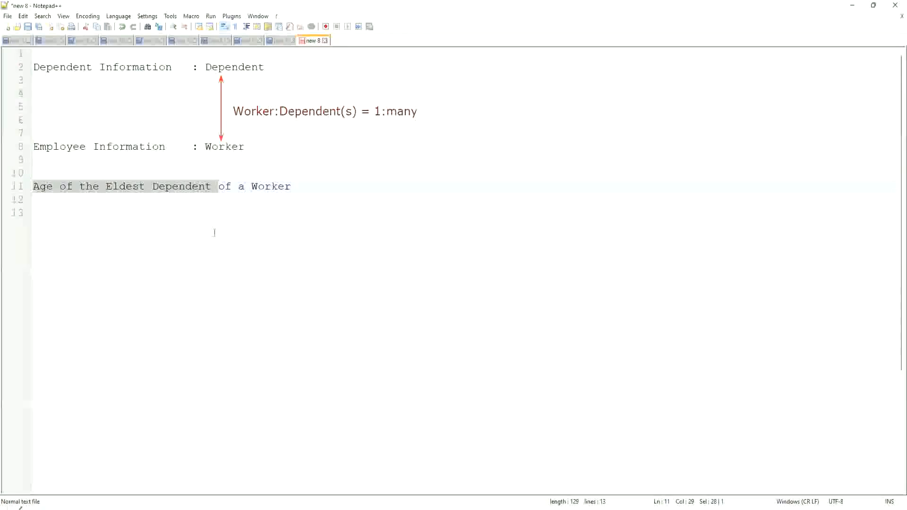
left_click(241, 186)
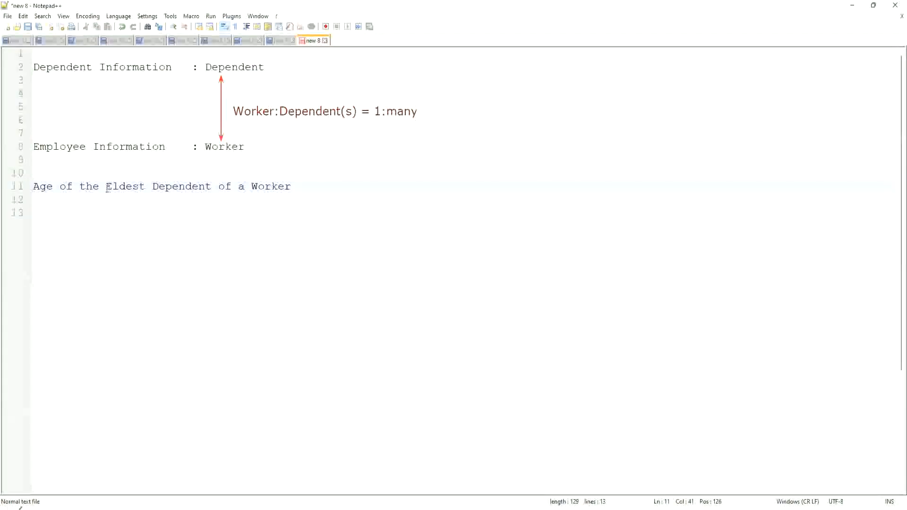
left_click_drag(106, 186, 284, 186)
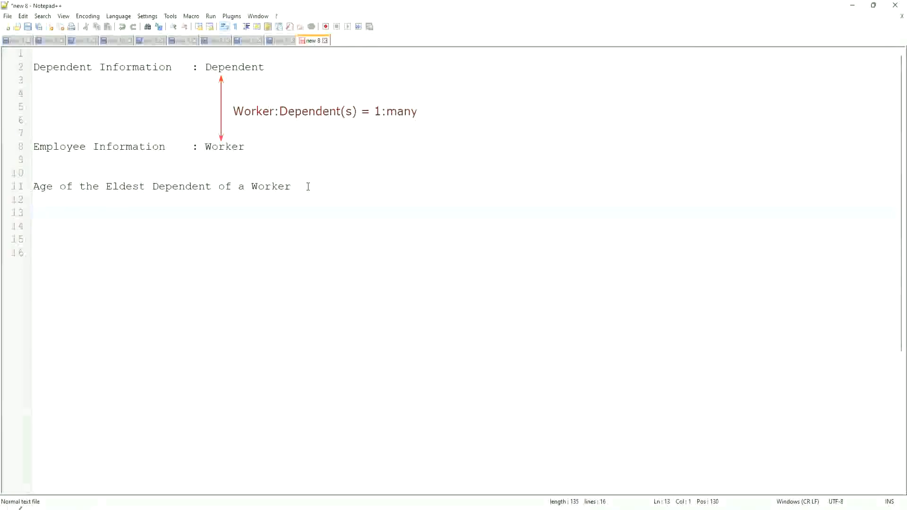
type("How to find the Eldest Dependent")
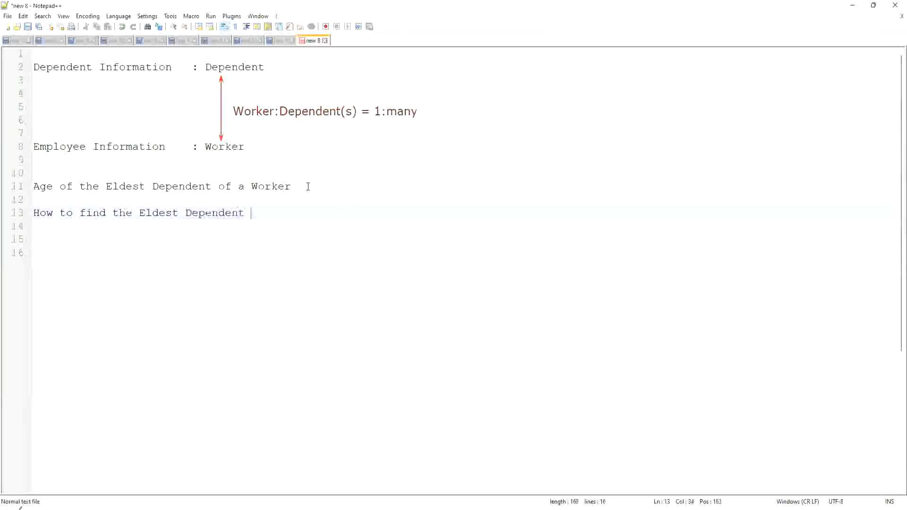
- End the question with '??' and add a 'Basis of the Age of the Dependent' heading with ages 10, 15, 42
type("??")
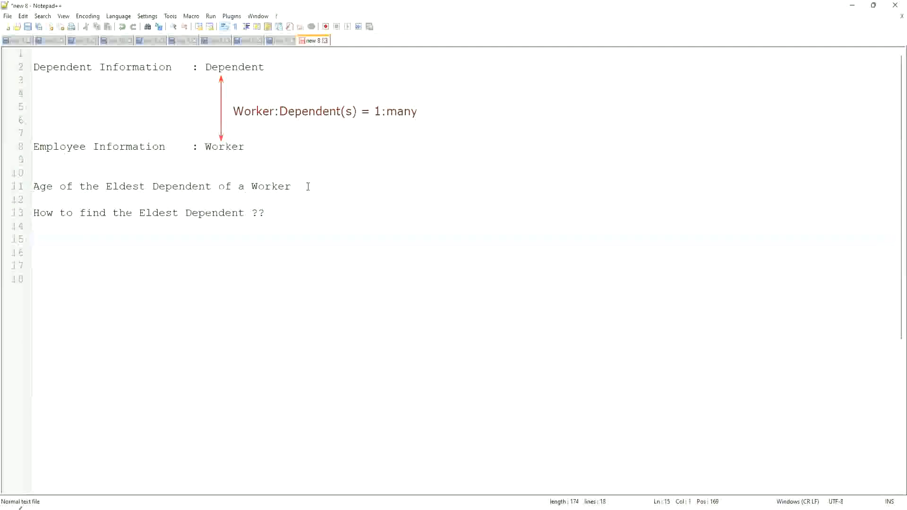
type("Basis of the Age of the Dependent")
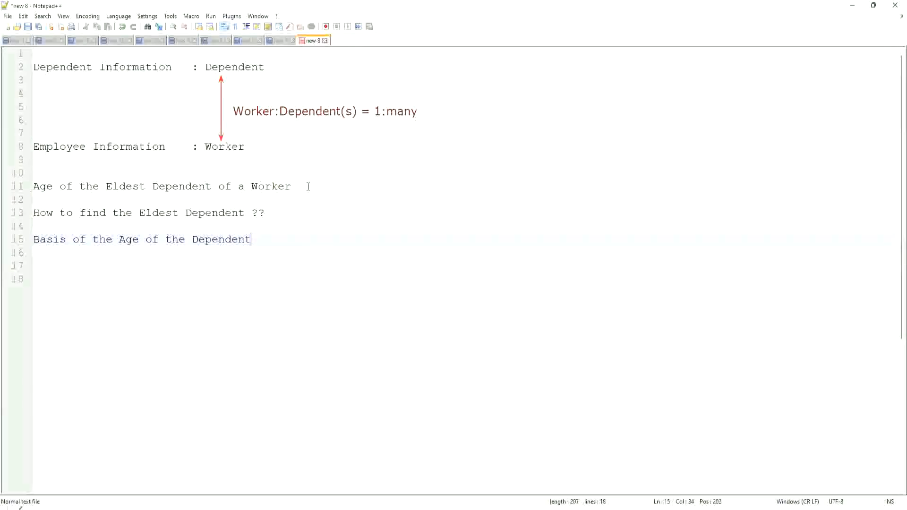
key("Enter")
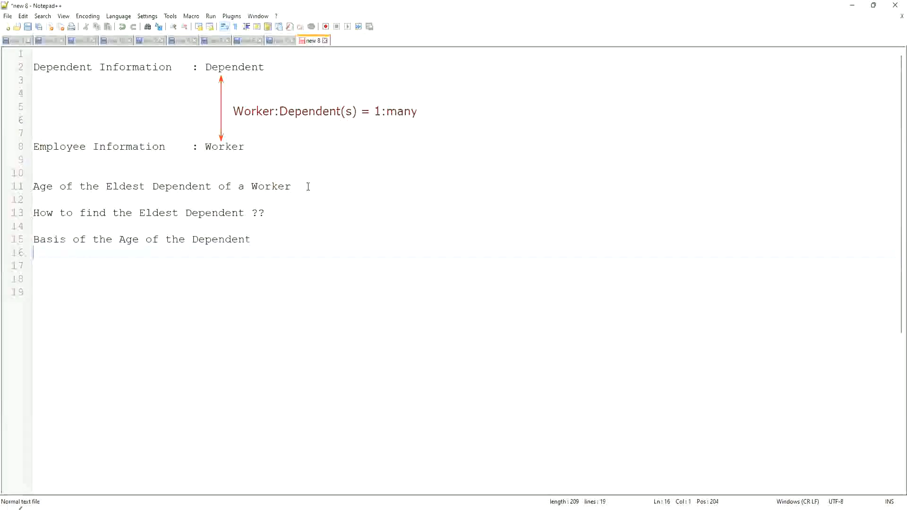
type("10")
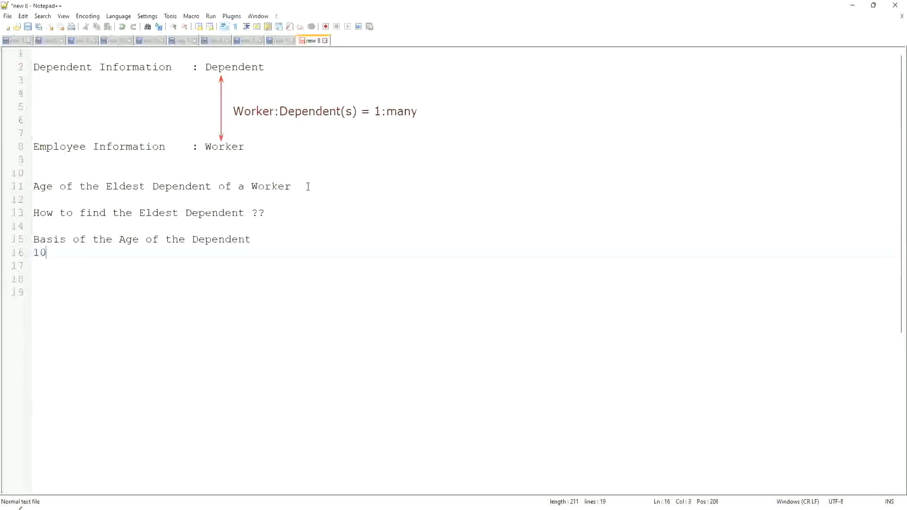
type(", 15")
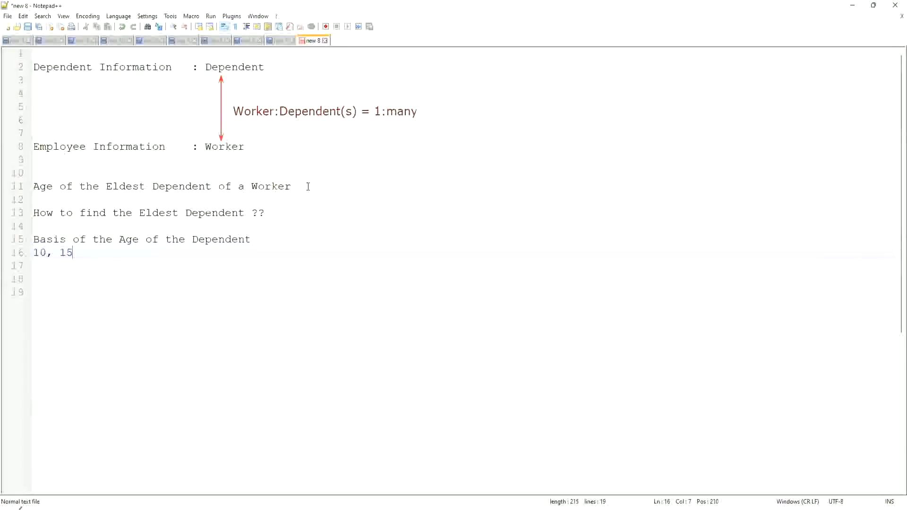
type("\", \"")
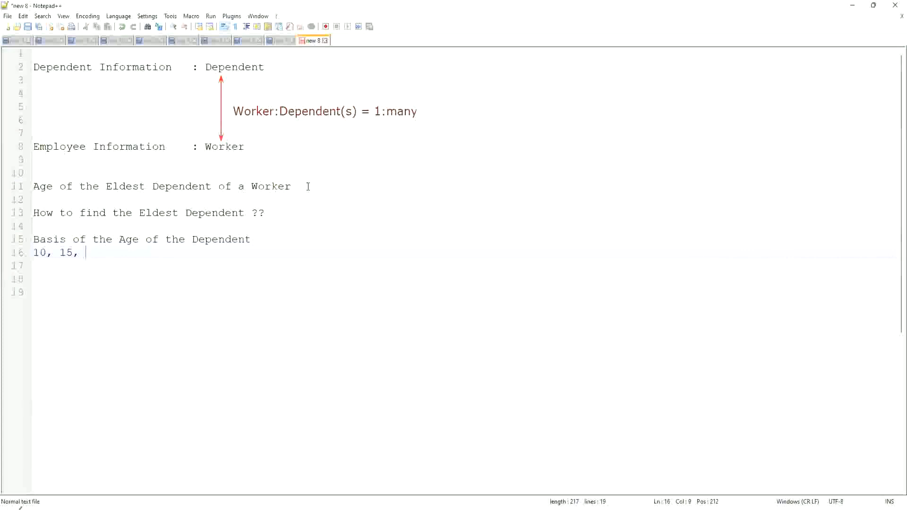
type("42")
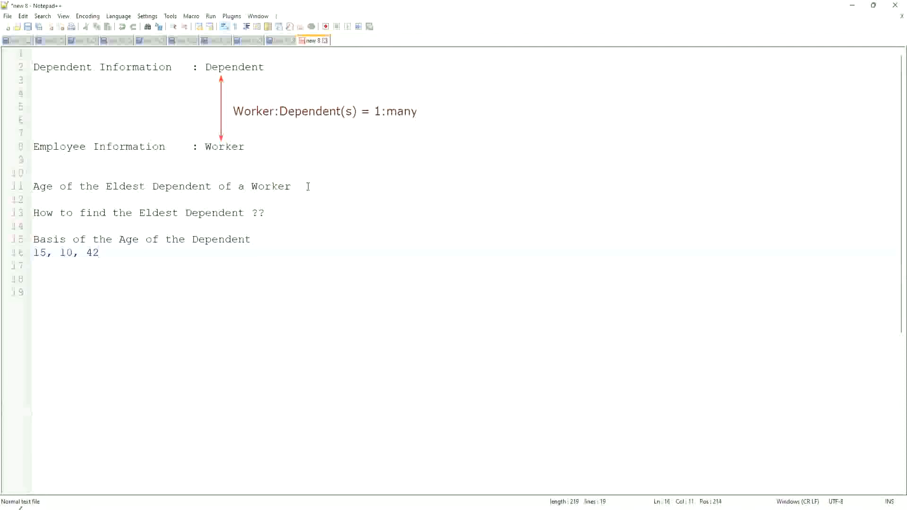
- Write the note 'Sort - Descending : 42, 15, 10' on a fresh line
key("Enter")
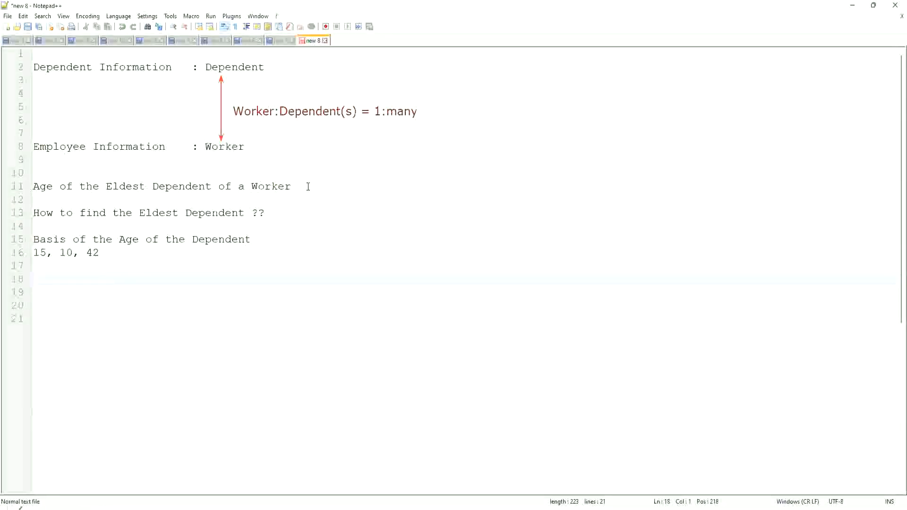
type("Sort -")
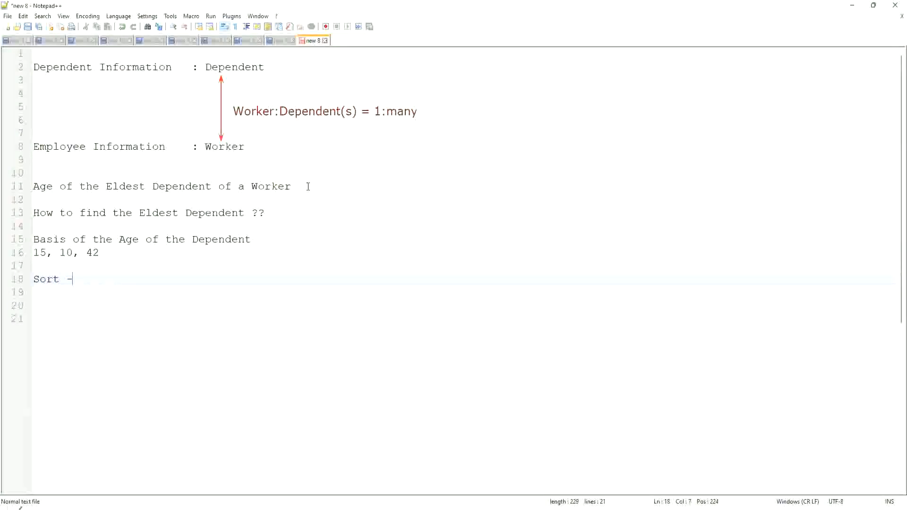
type("Des")
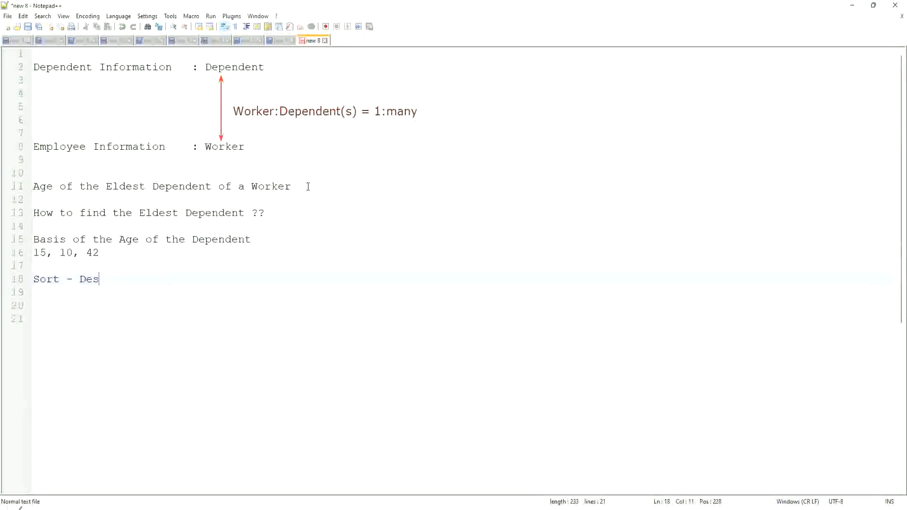
type("ending")
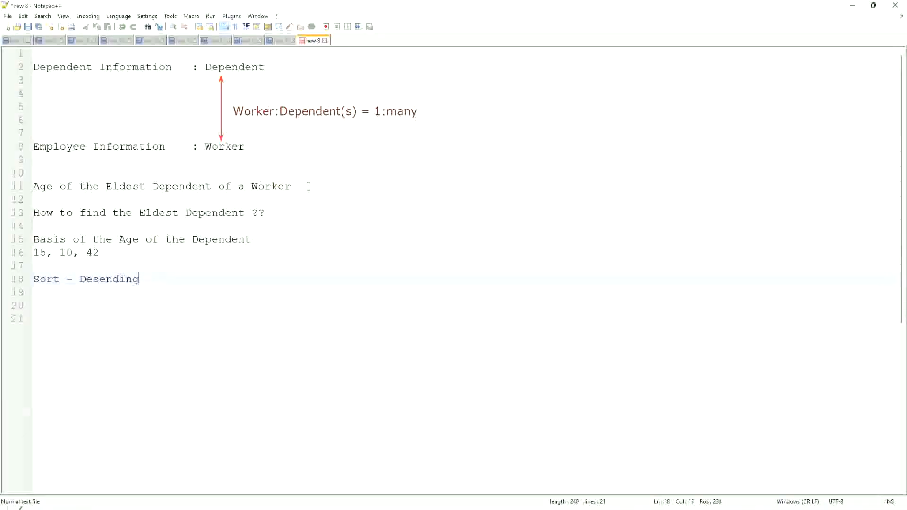
type("c")
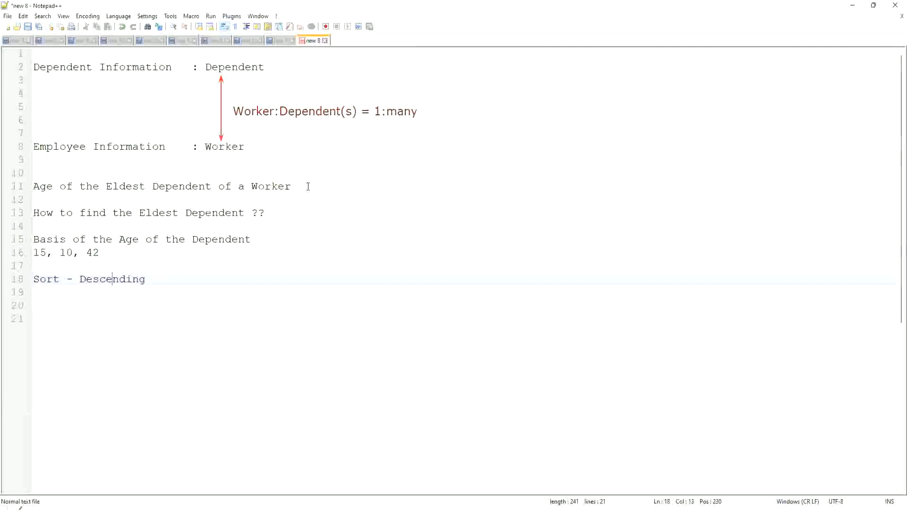
type(":")
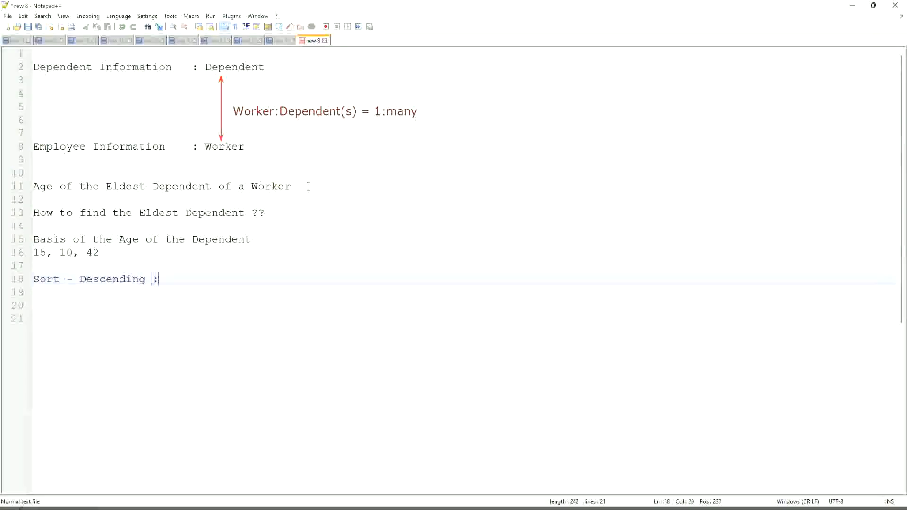
type("42")
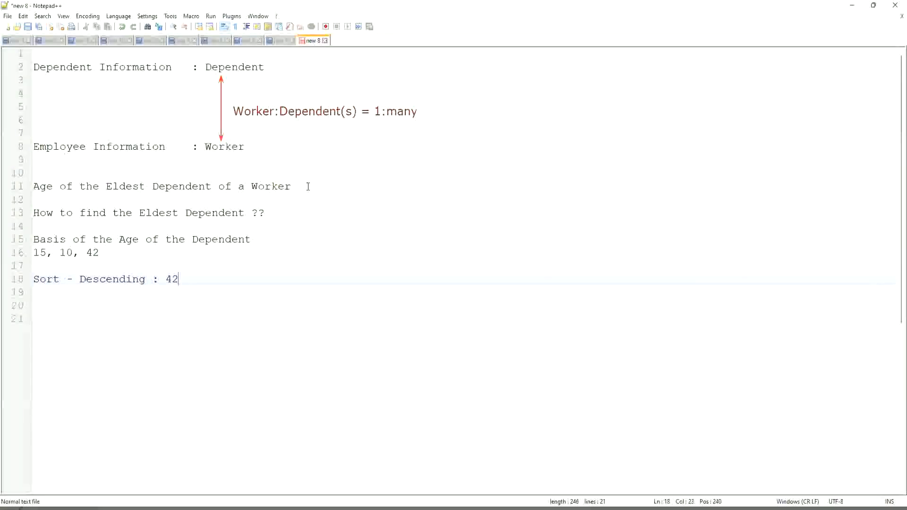
type(", 15")
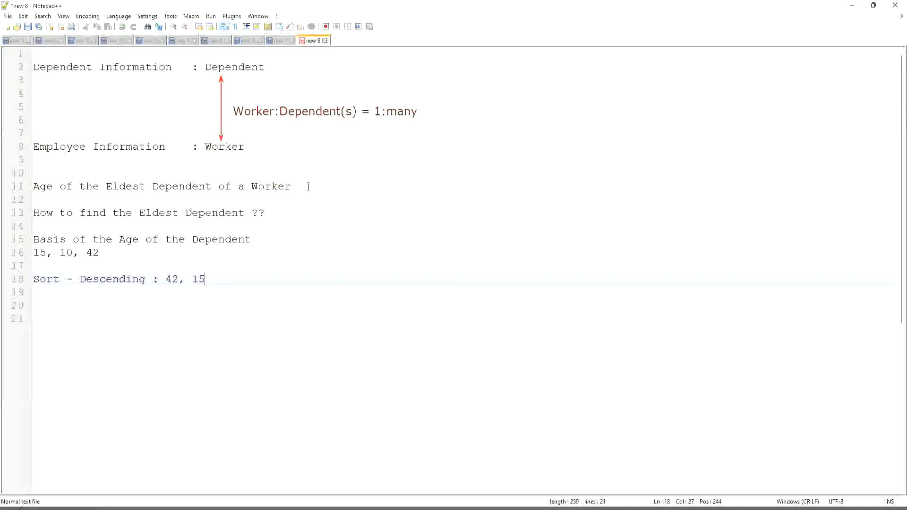
type(", 10")
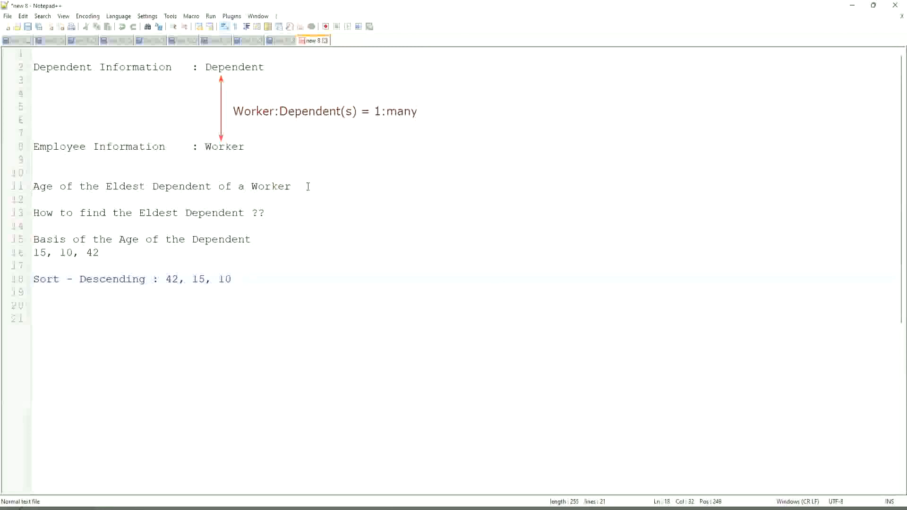
mouse_move(148, 337)
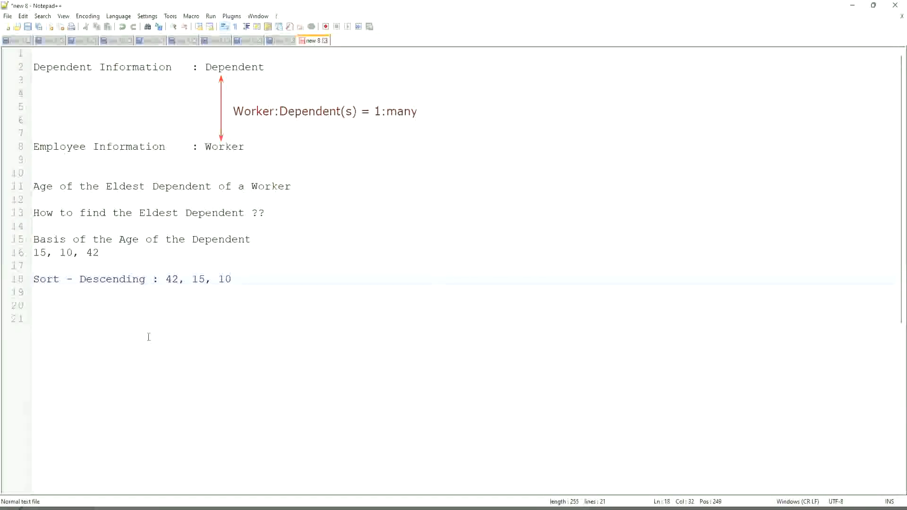
- Highlight 42 as the first sorted age, then add 'Take the First One' and an 'Eldest' line
double_click(172, 279)
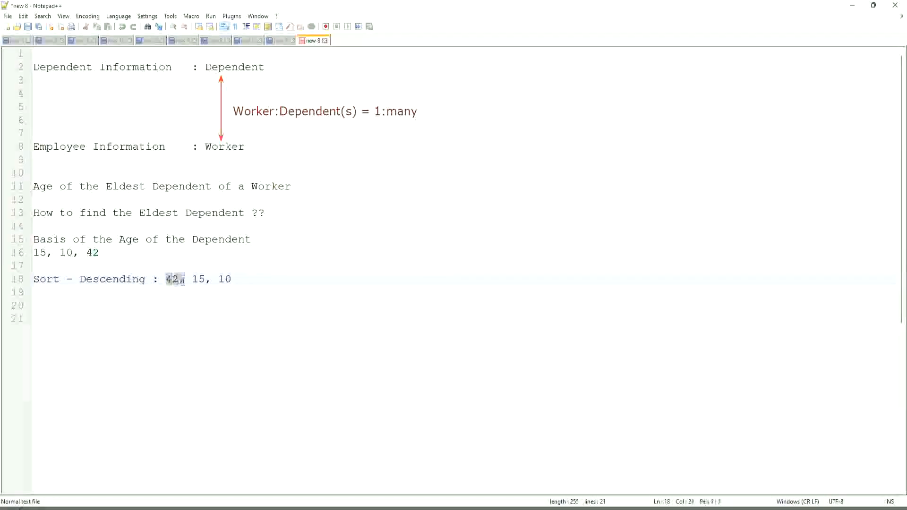
left_click(166, 278)
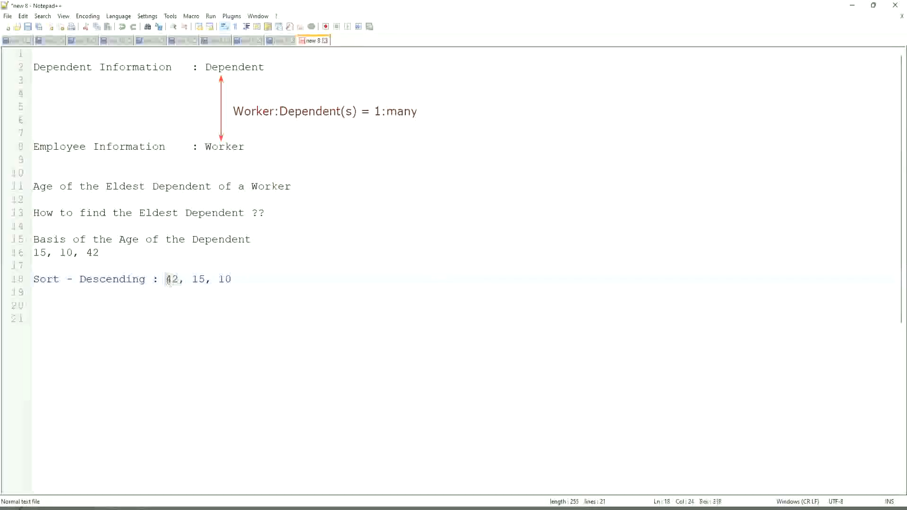
double_click(172, 279)
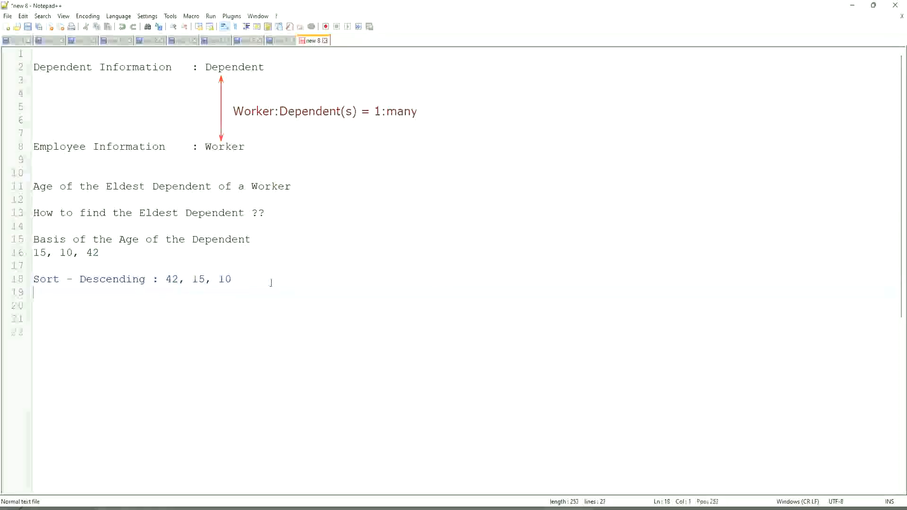
type("Take the First One")
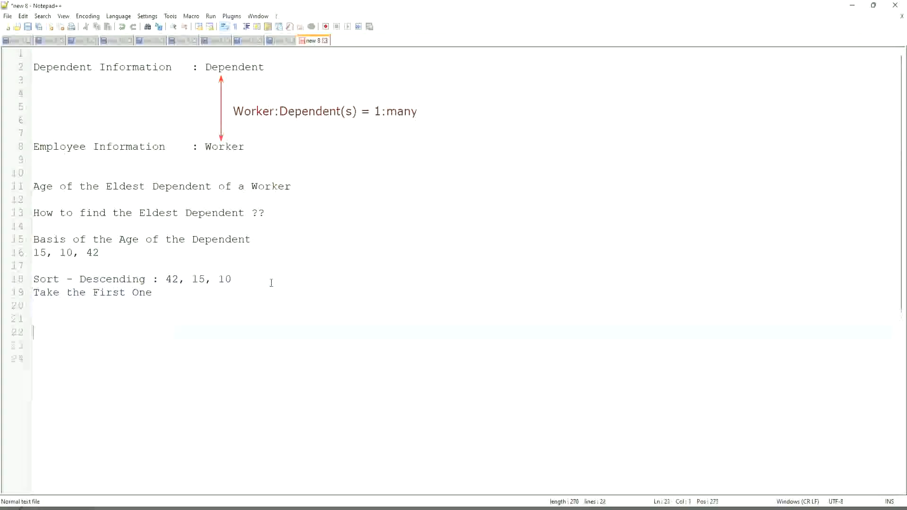
type("Eldest")
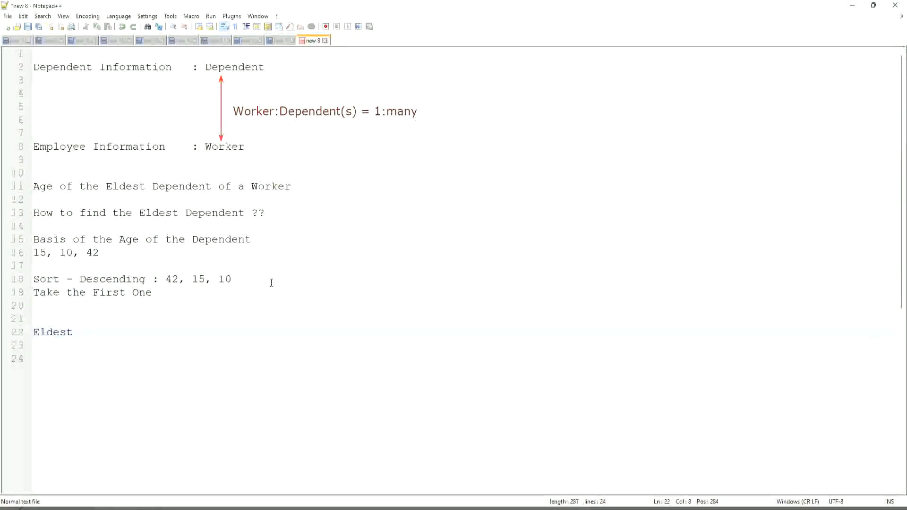
- Add '35' on a line under the ages and review the sorted list and the Eldest note
left_click(98, 254)
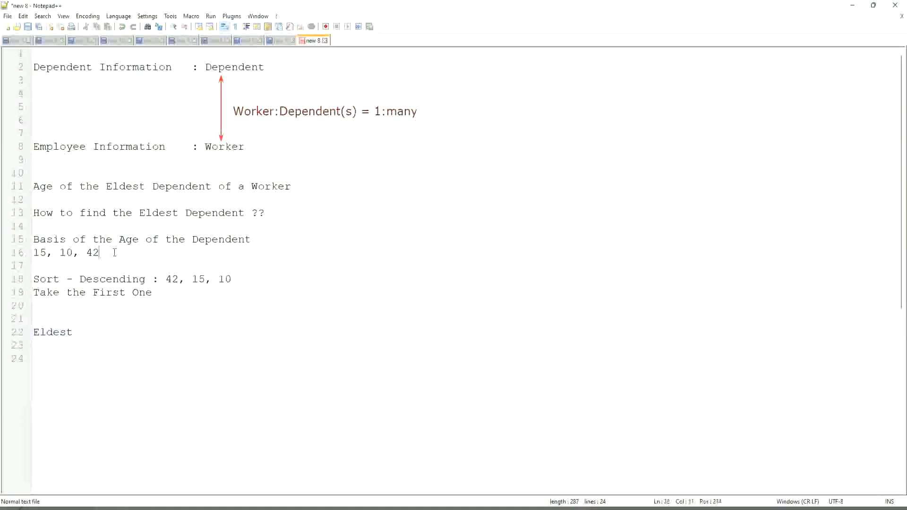
key("Enter")
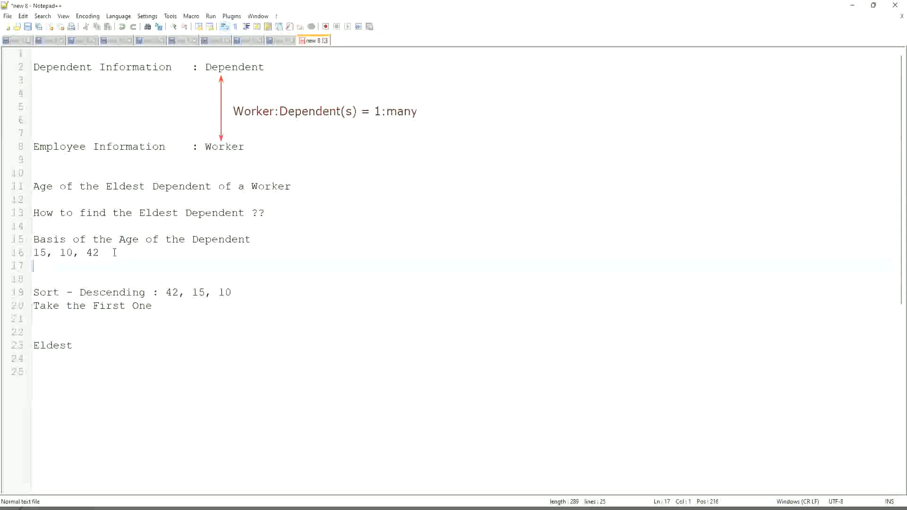
type("35")
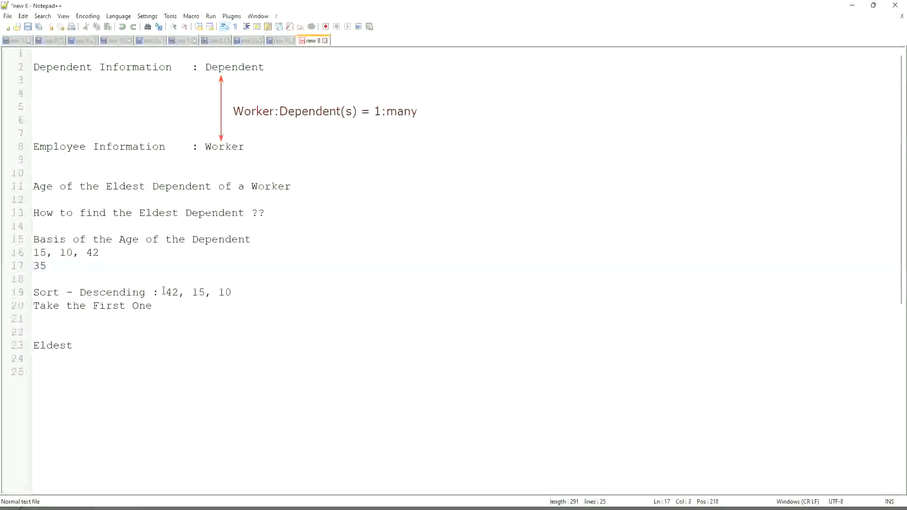
left_click(256, 293)
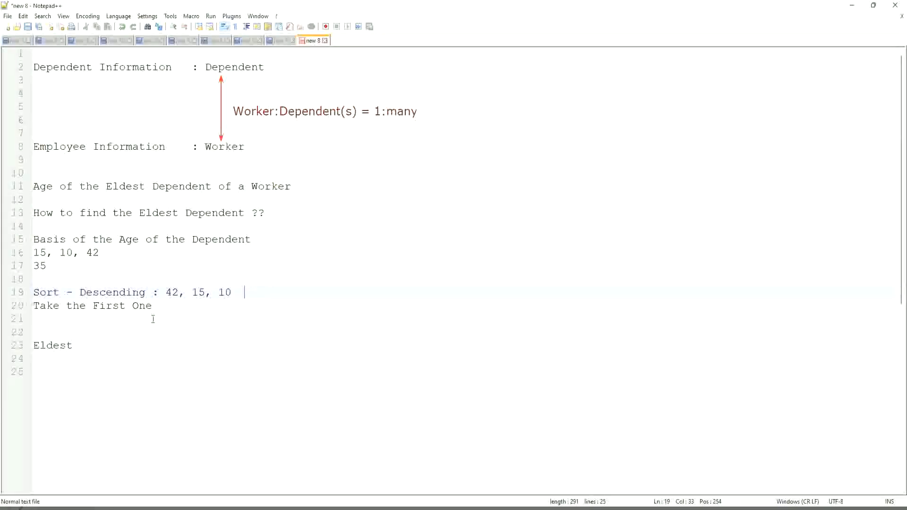
left_click(159, 306)
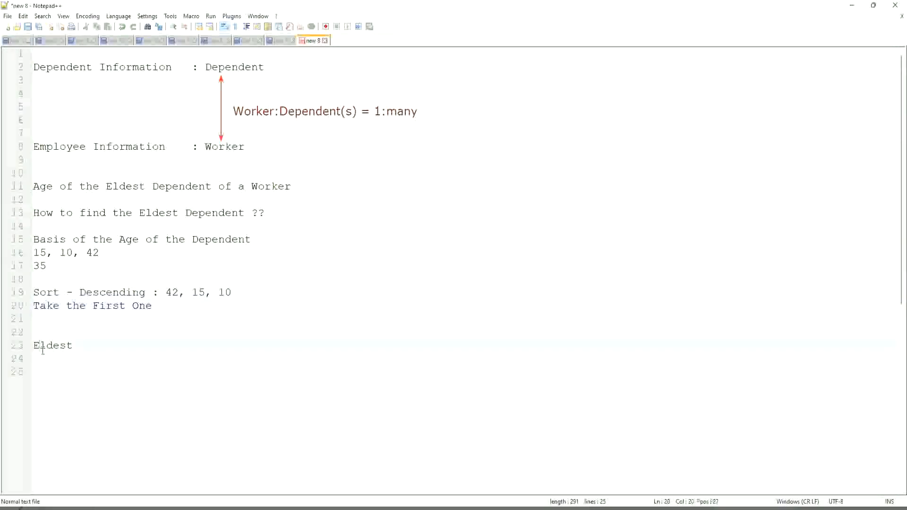
double_click(52, 346)
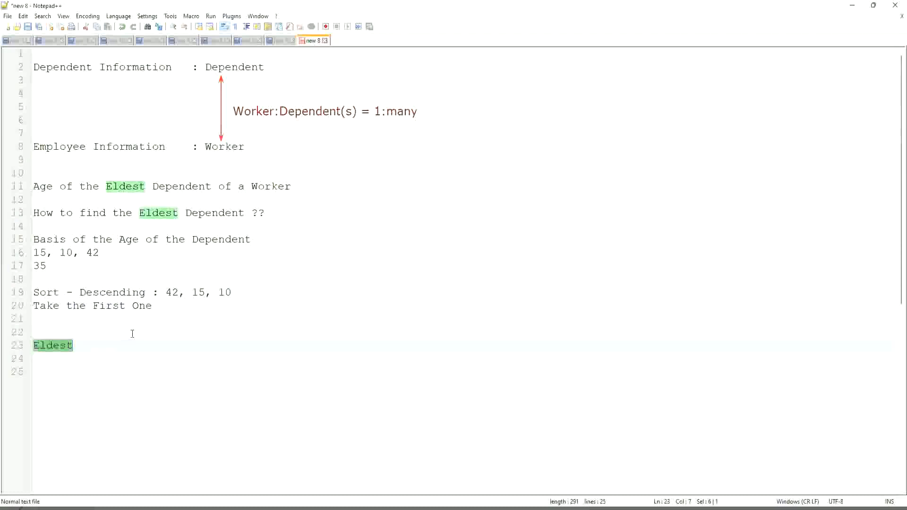
left_click(98, 253)
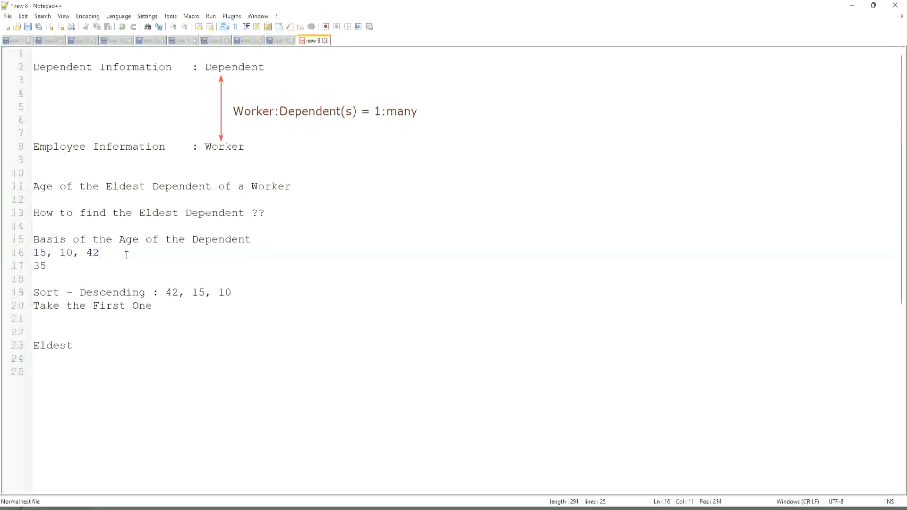
- Extend the ages line with a repeated 42 and 63, then delete the trailing 63
type(",")
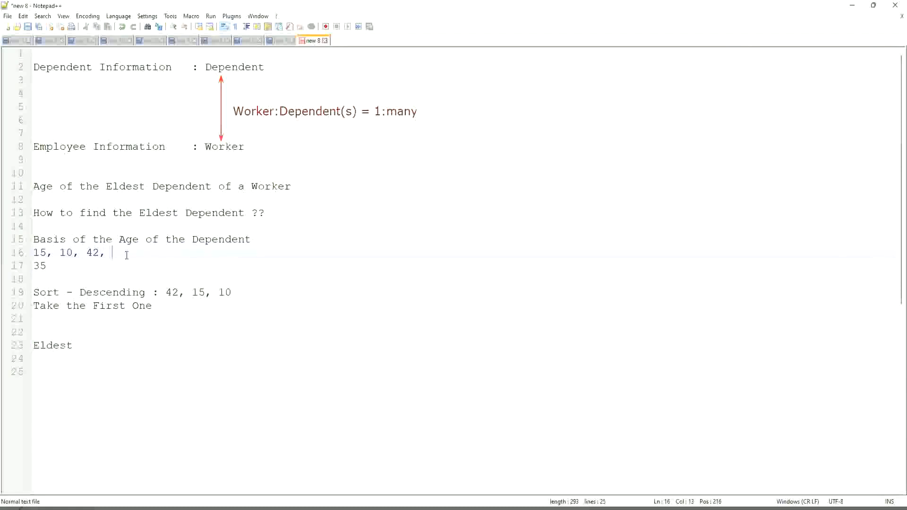
type("45")
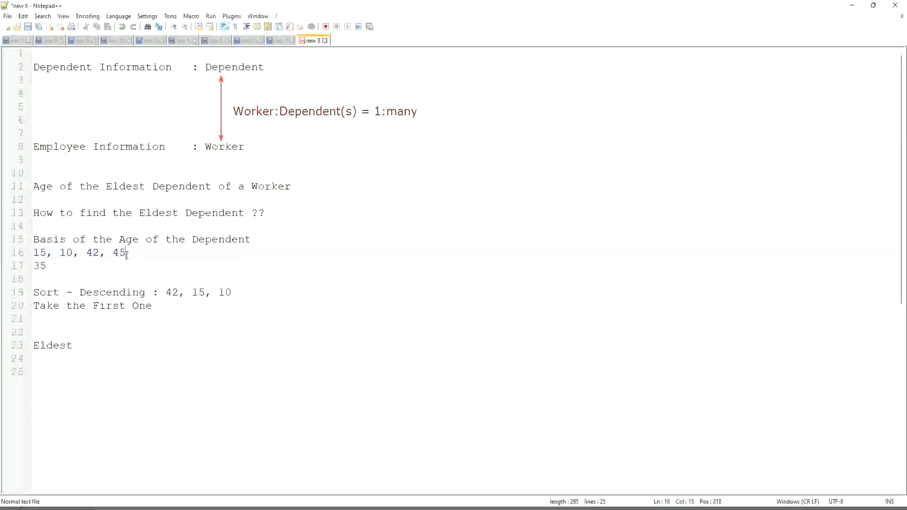
type(",63")
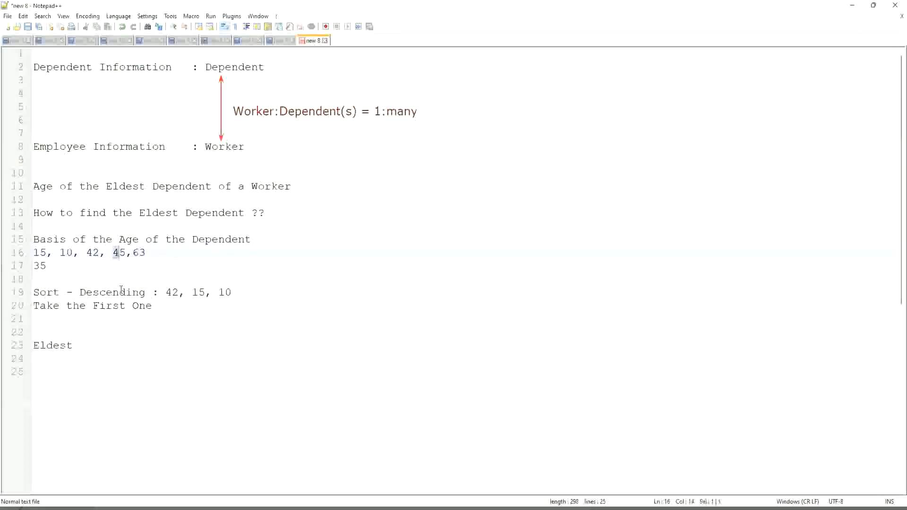
type("2")
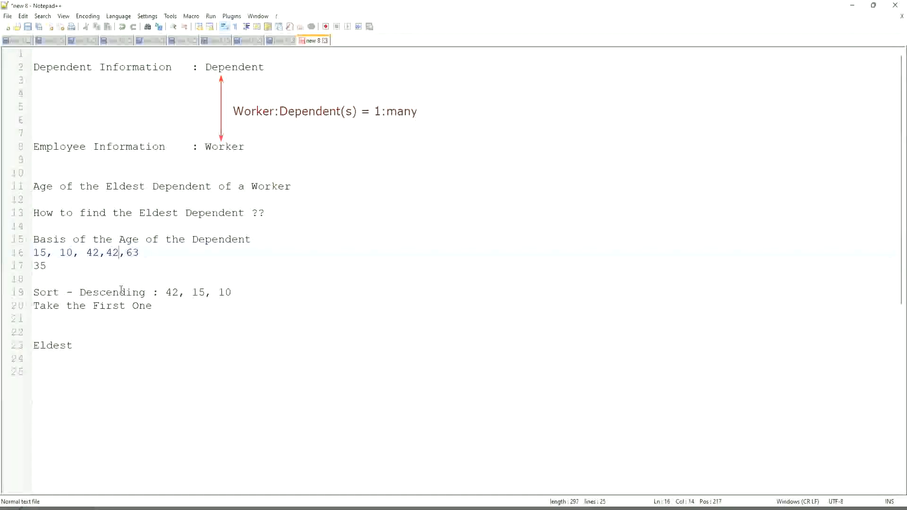
type("\" \"")
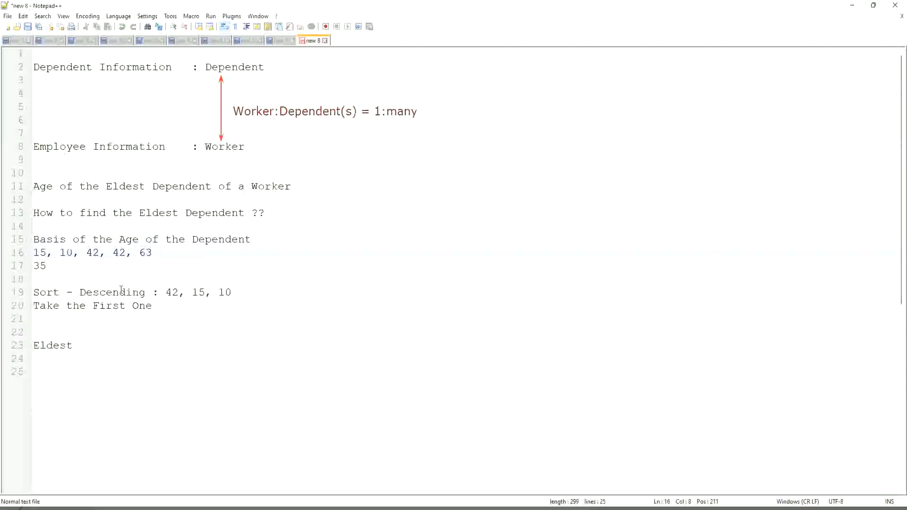
left_click(116, 254)
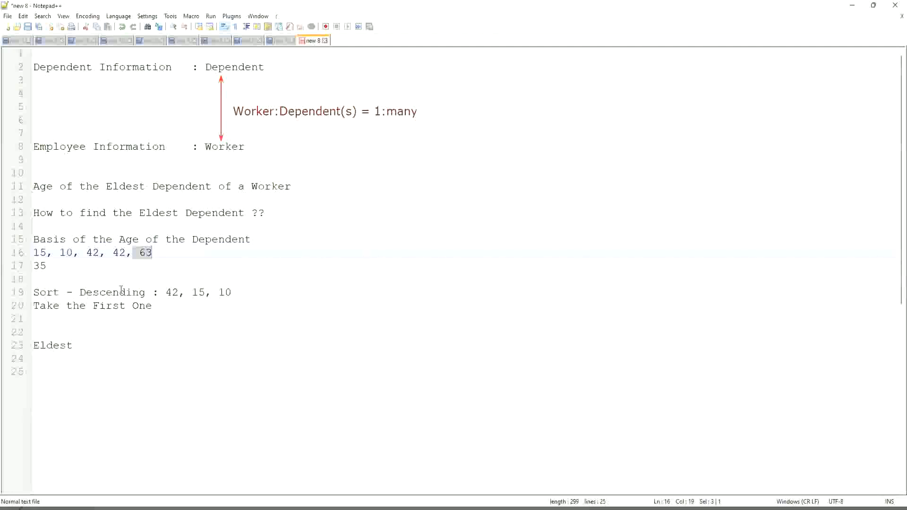
key("Delete")
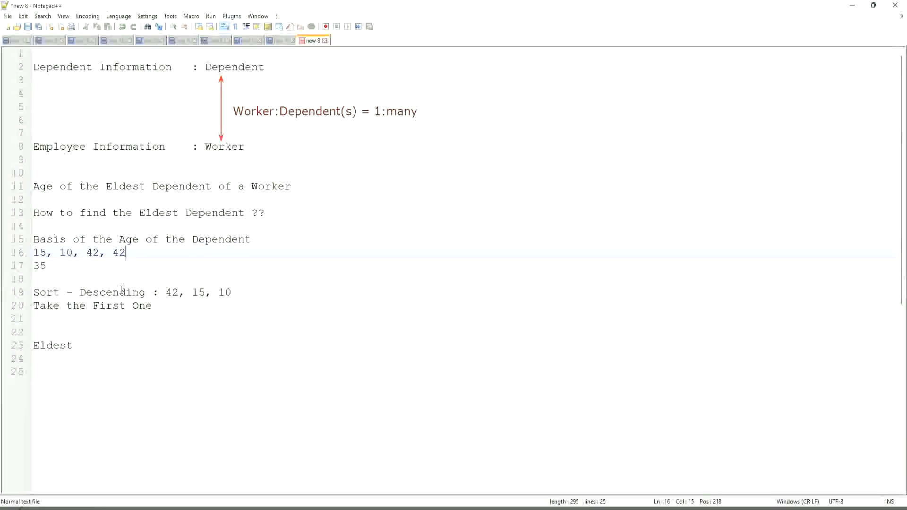
- Change the ages line to read 15, 10, 42, 43, 75, 82 and highlight it
key("Backspace")
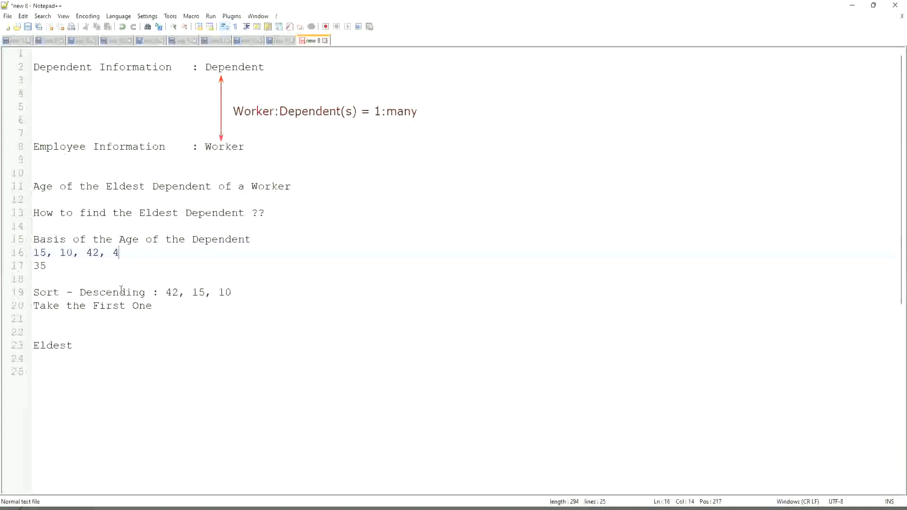
type("3, 75")
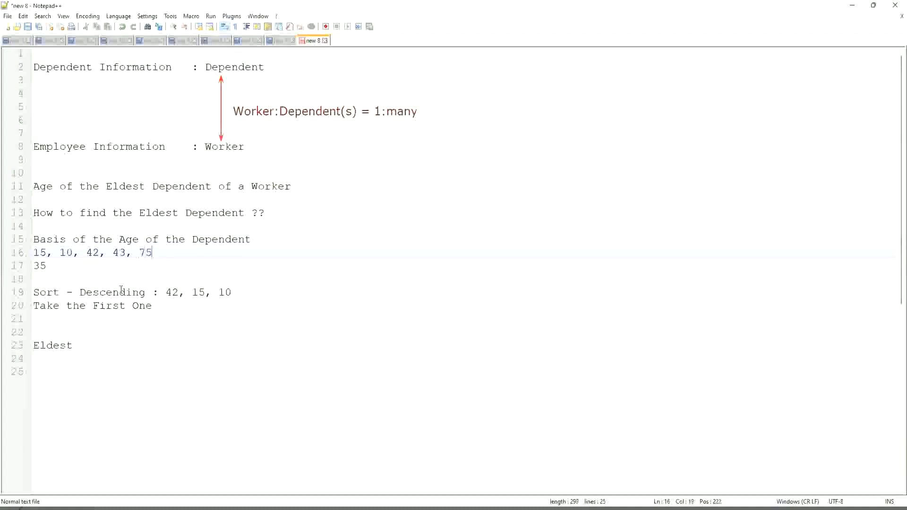
type(", 82")
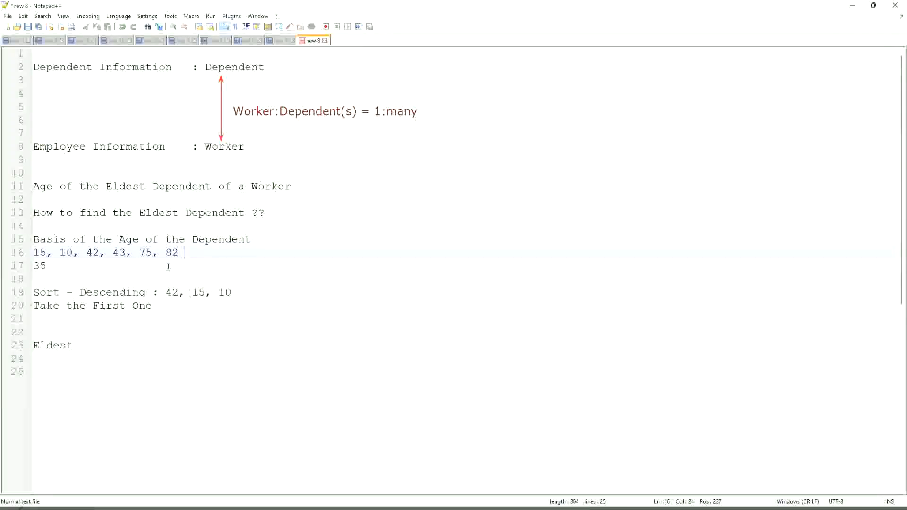
left_click_drag(184, 253, 33, 252)
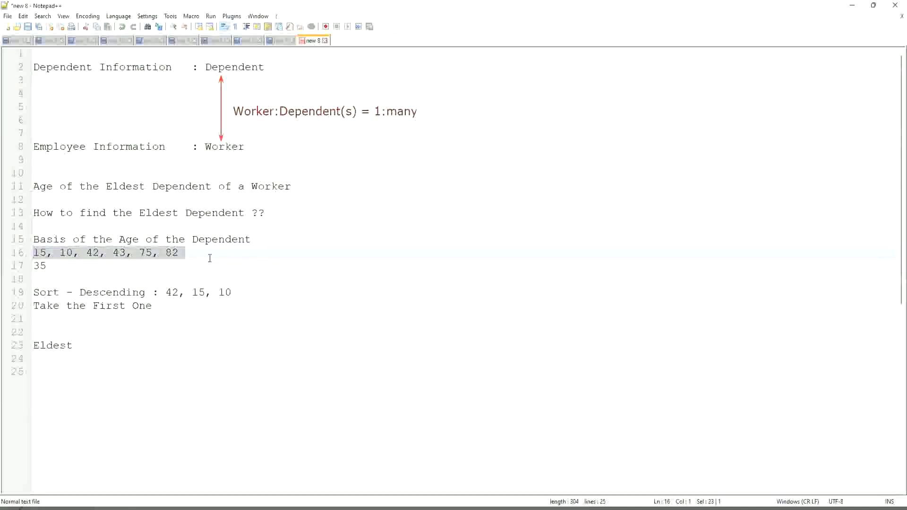
mouse_move(72, 292)
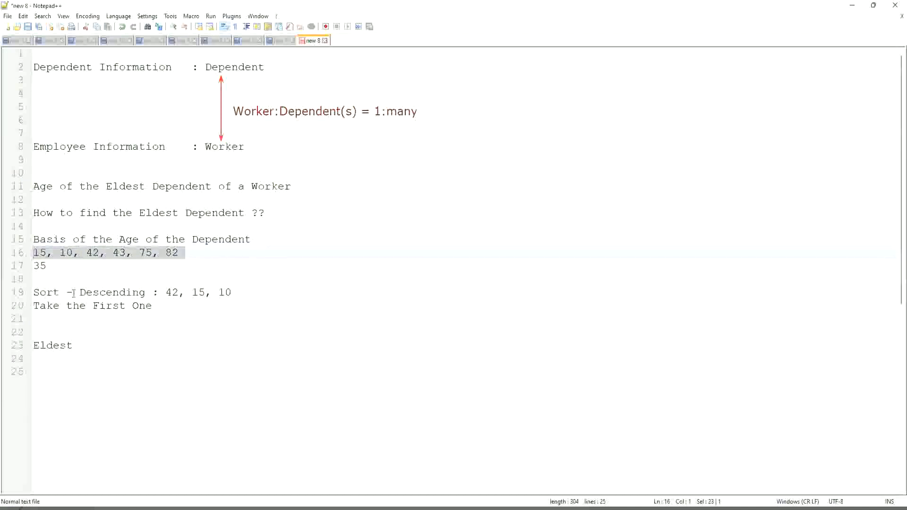
- Walk through the age list, Sort and Take-the-First lines, and highlight every 'Dependent' occurrence
left_click(105, 293)
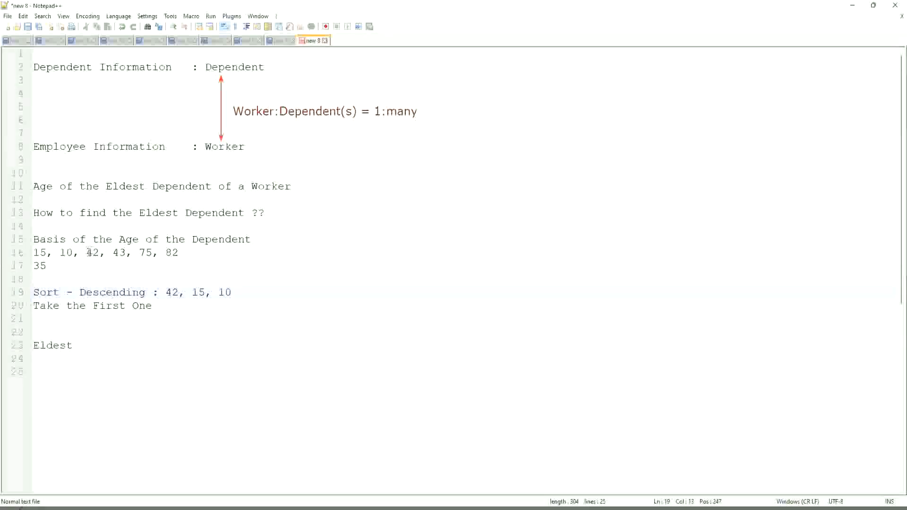
left_click(87, 254)
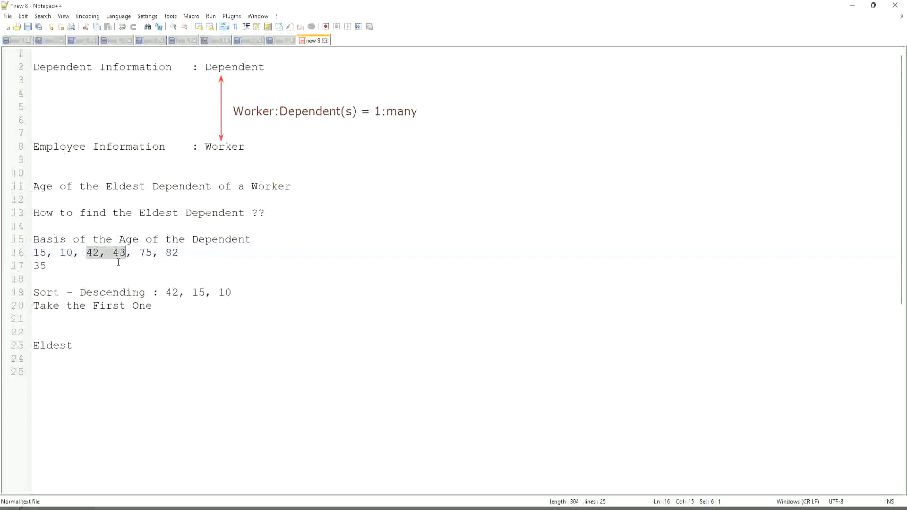
left_click(133, 253)
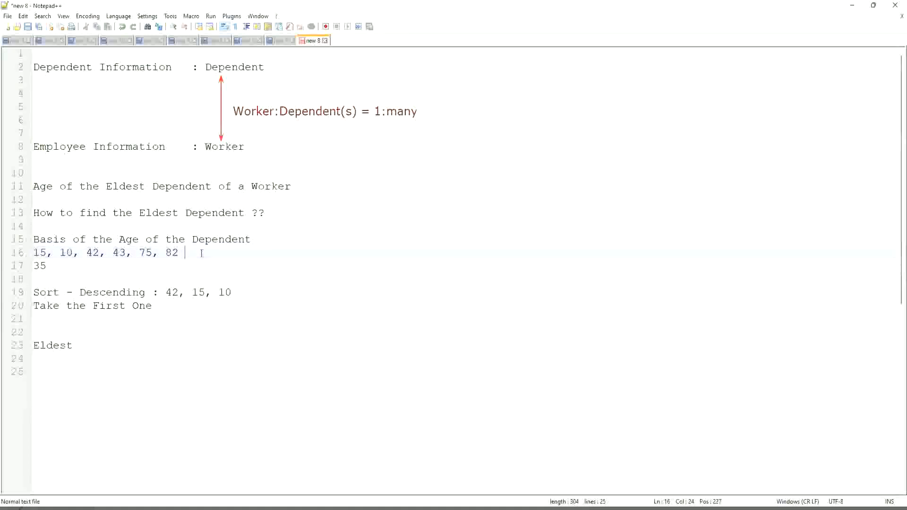
left_click(172, 254)
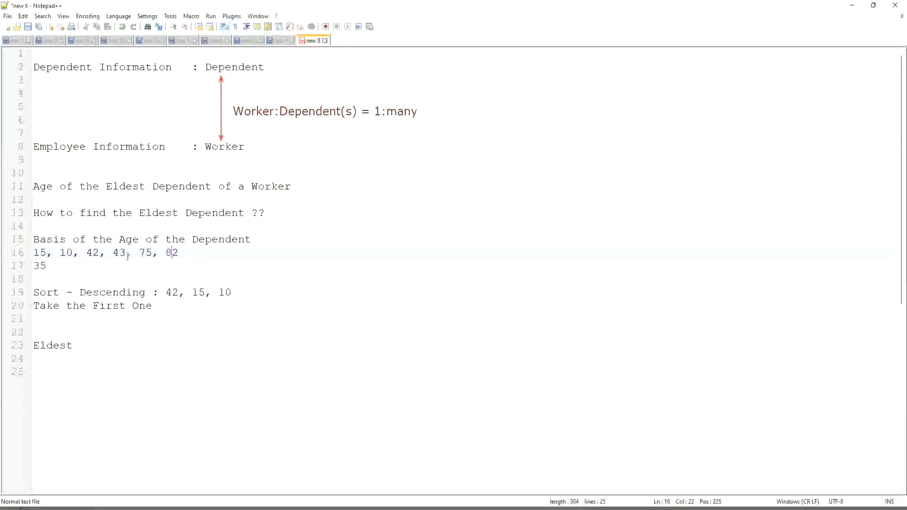
mouse_move(105, 248)
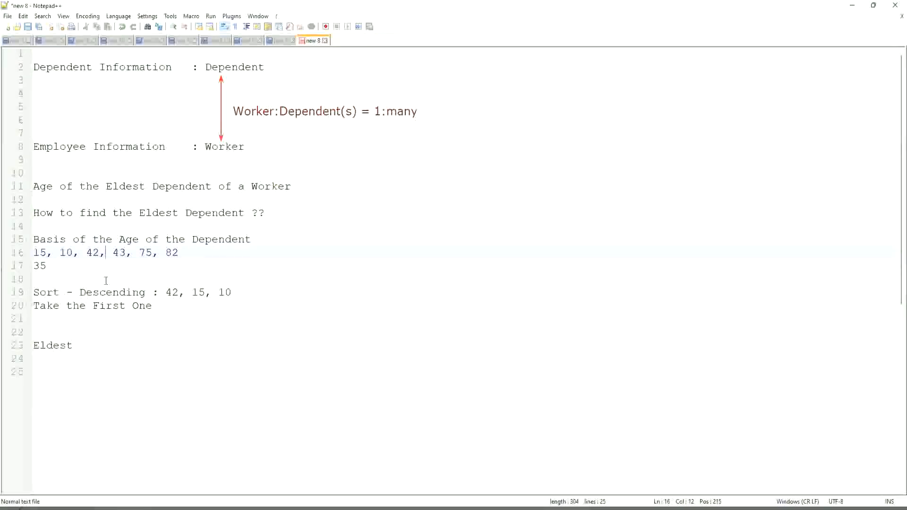
left_click(95, 293)
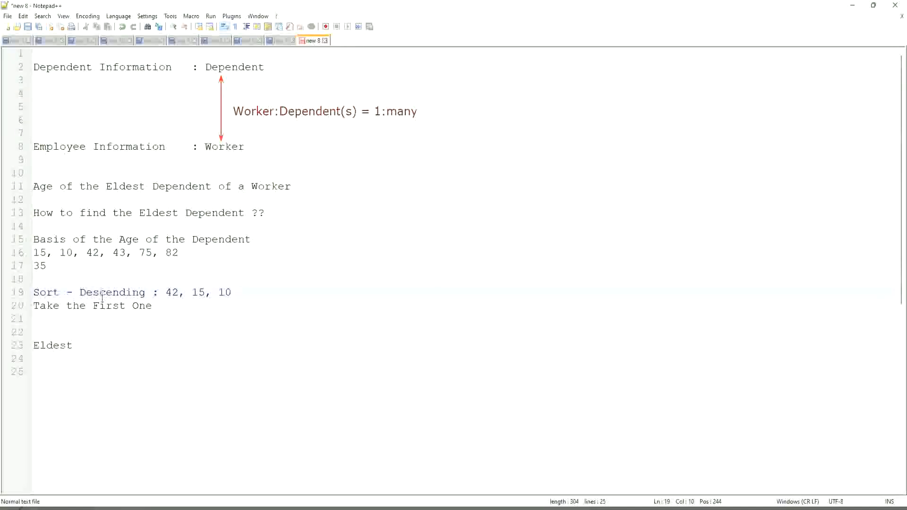
left_click(94, 307)
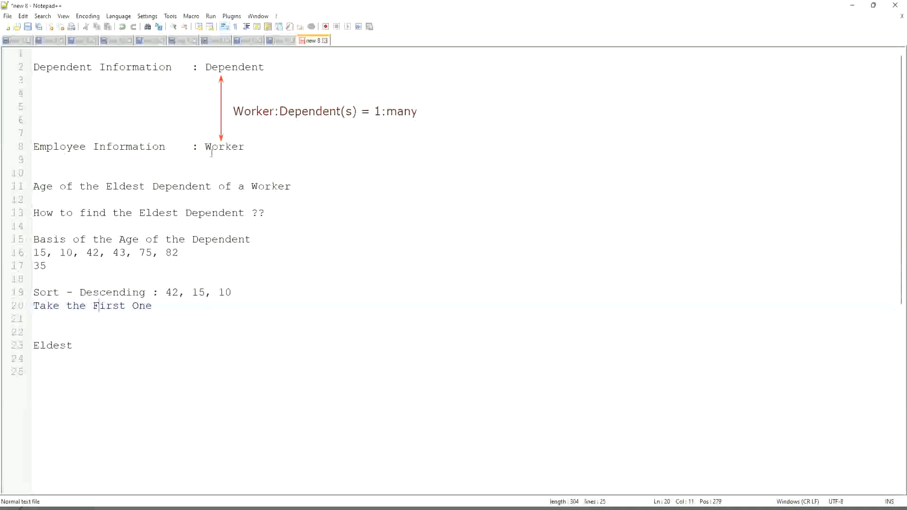
double_click(234, 66)
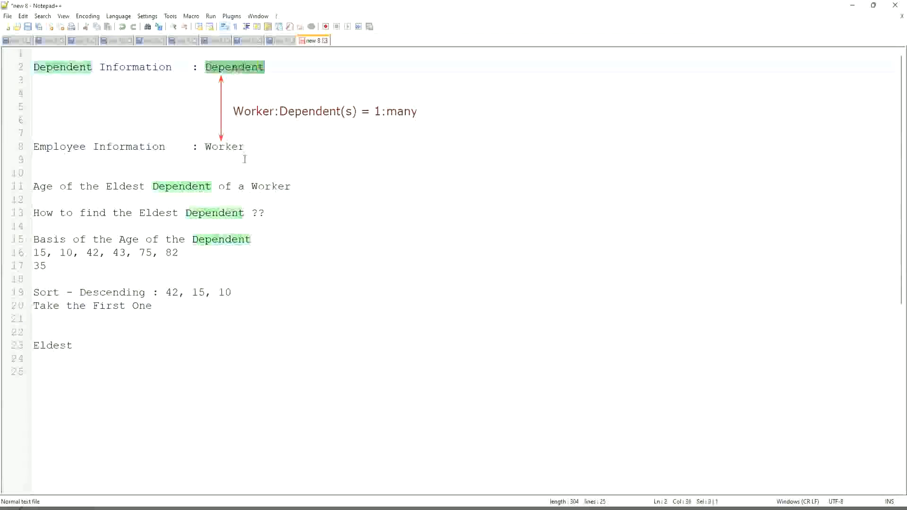
left_click(251, 146)
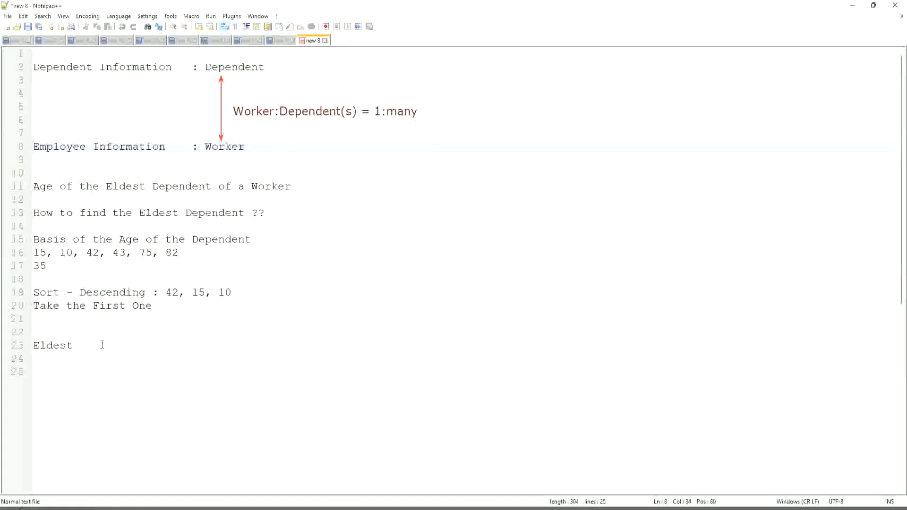
- Add the closing line 'Extract Single Instance (ESI) / Lookup Related Value (LRV)' below Eldest
key("Enter")
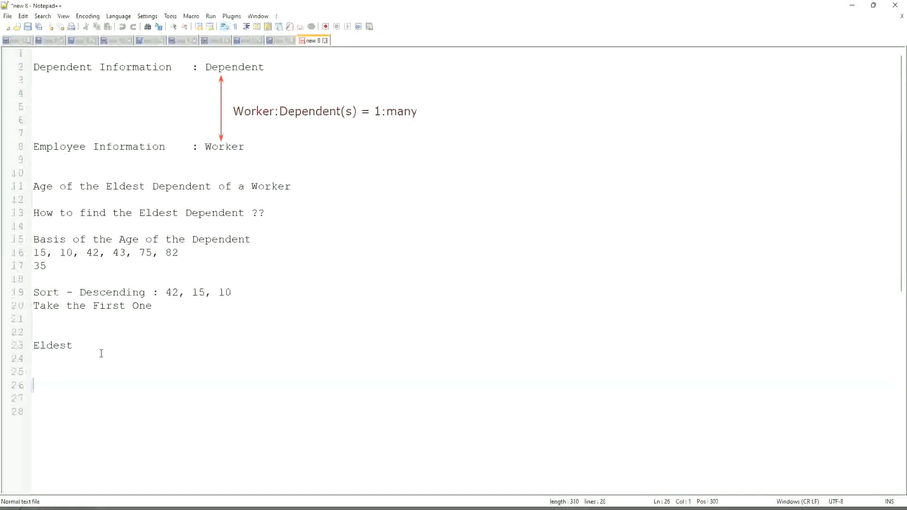
type("Extra")
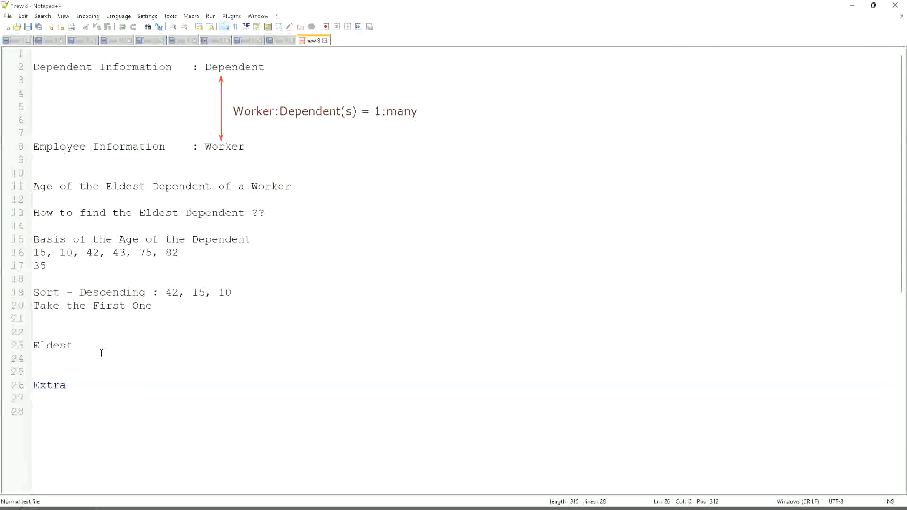
type("ct Single")
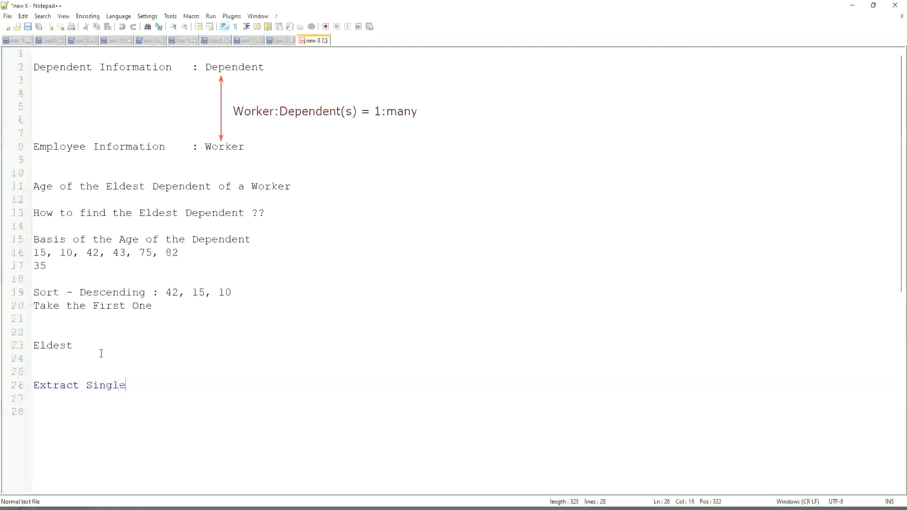
type("Instance")
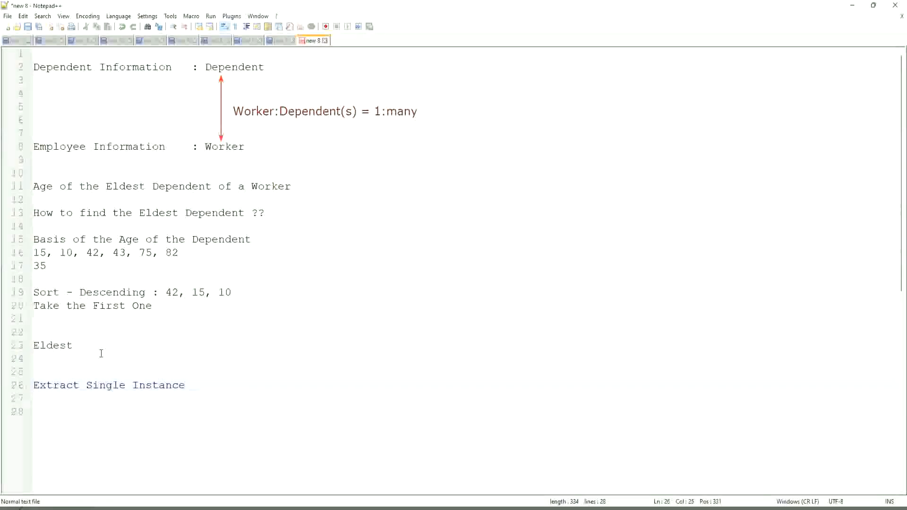
type("/ L")
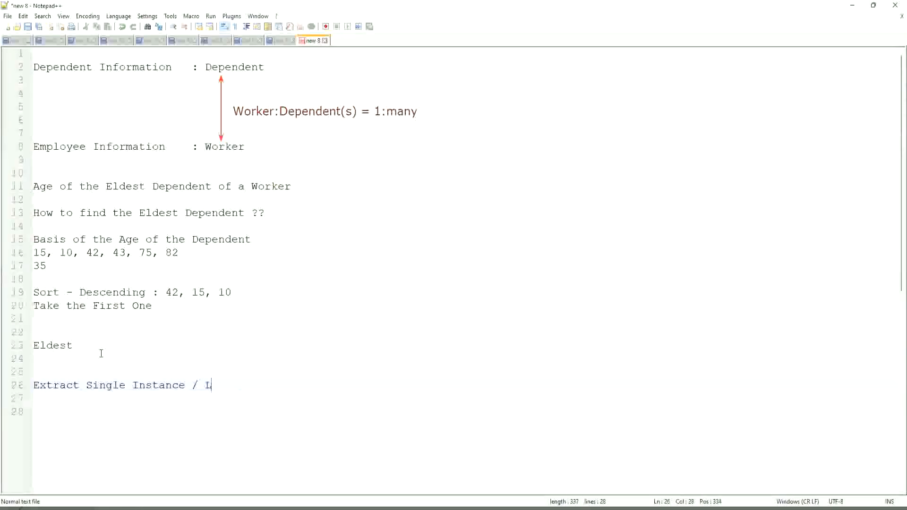
type("ookup Relat")
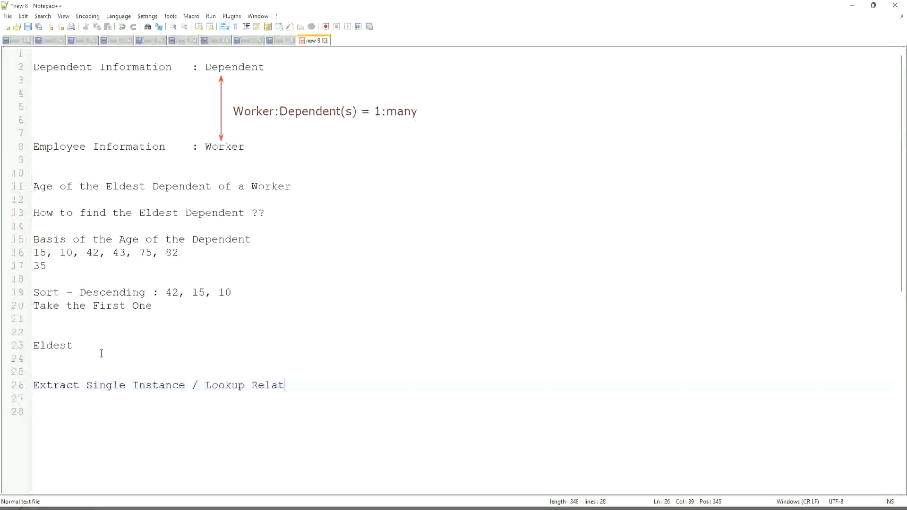
type("ed Value")
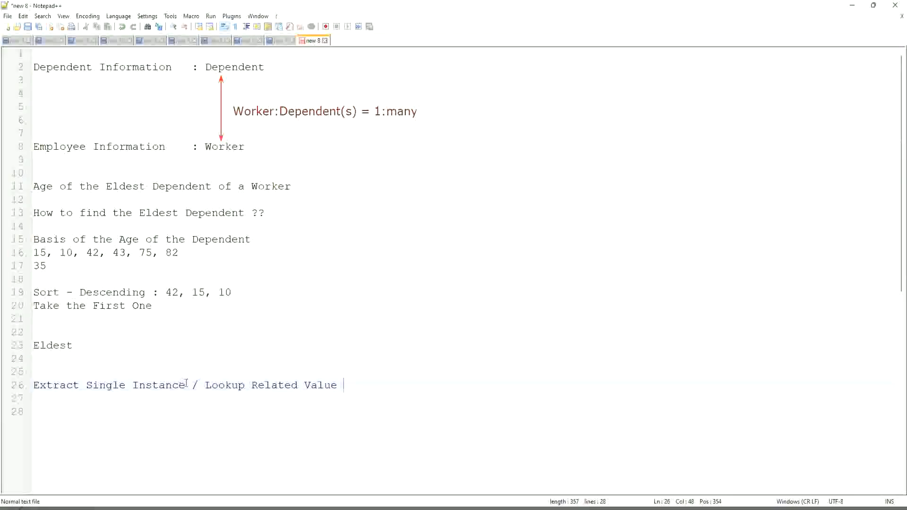
type("(ESI")
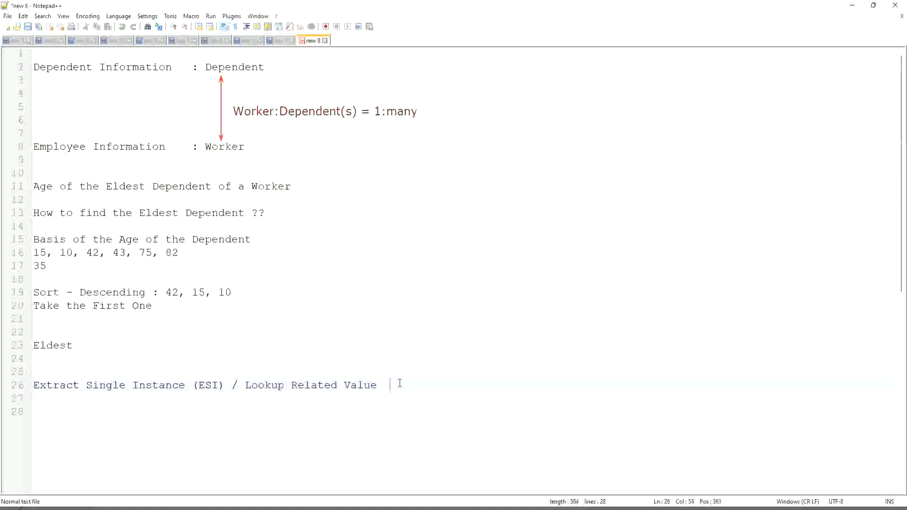
type("(LRV")
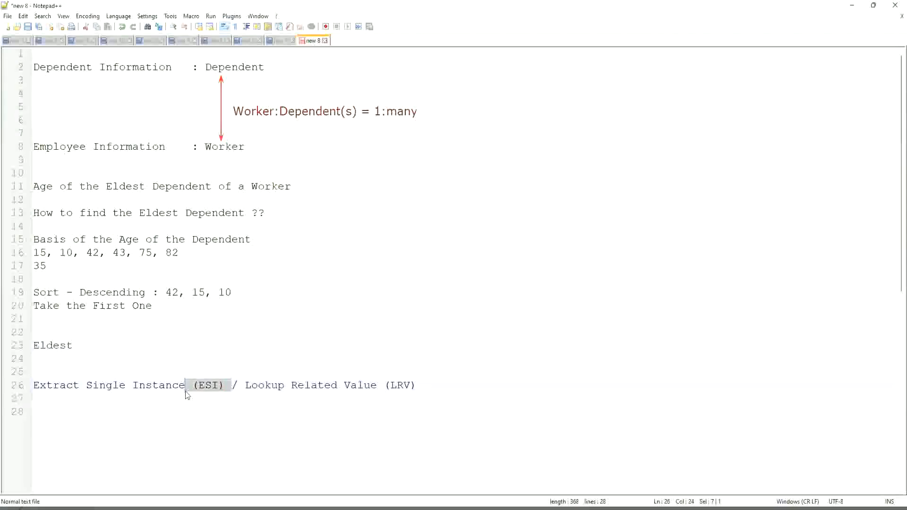
left_click(402, 385)
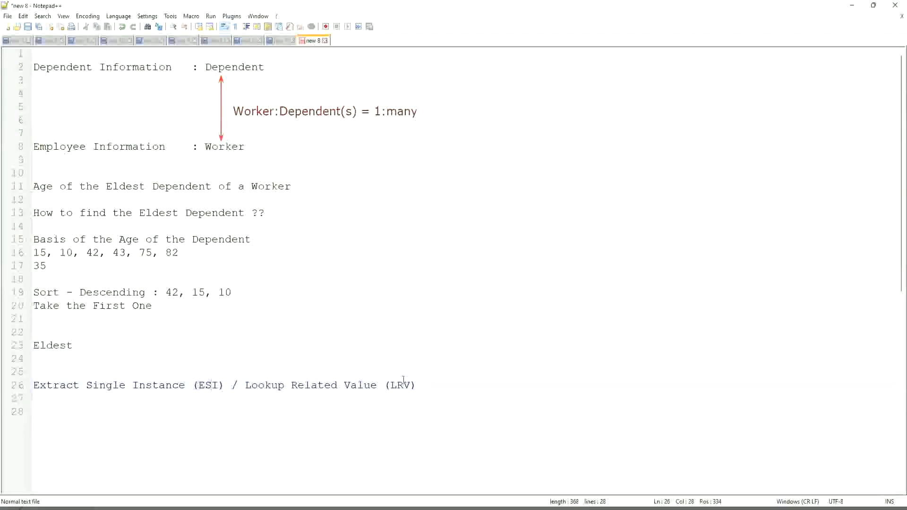
double_click(400, 386)
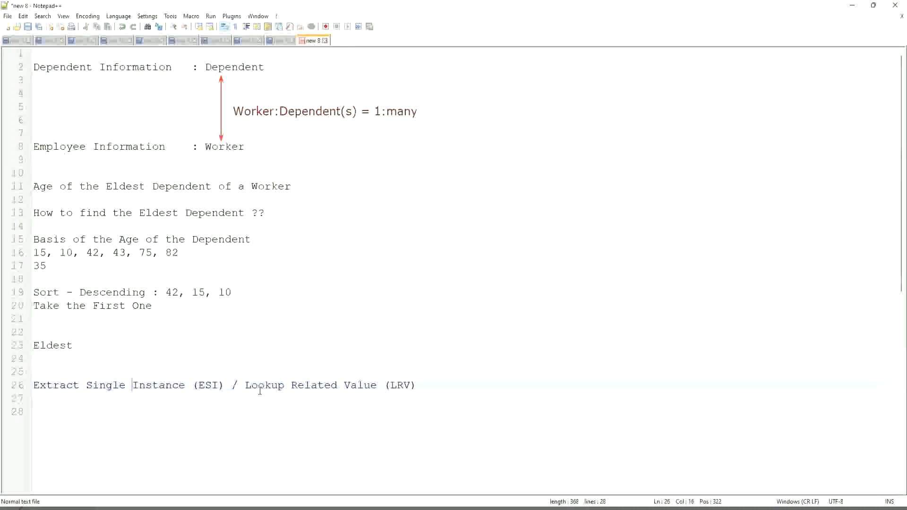
left_click_drag(246, 386, 416, 386)
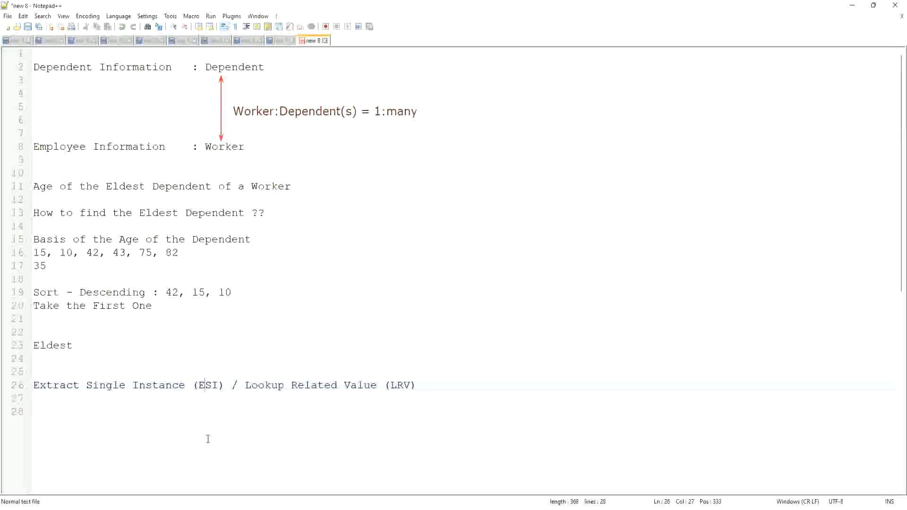
mouse_move(198, 366)
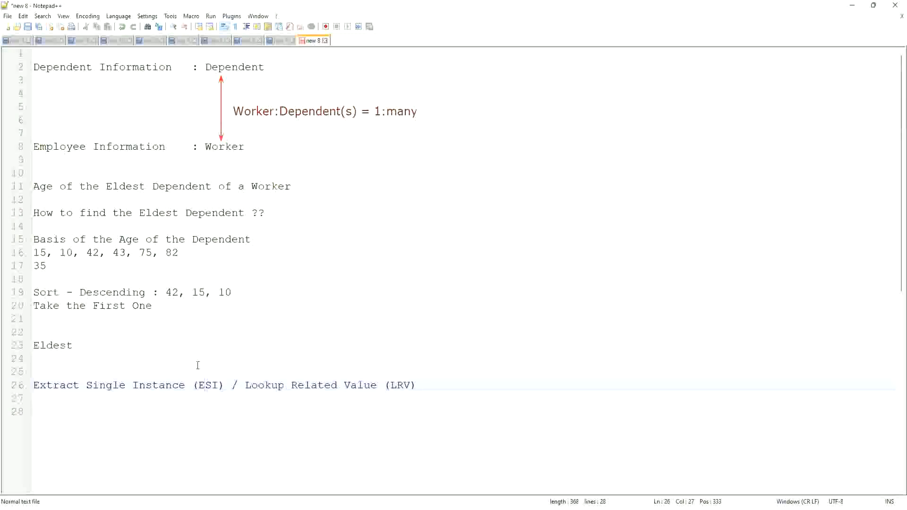